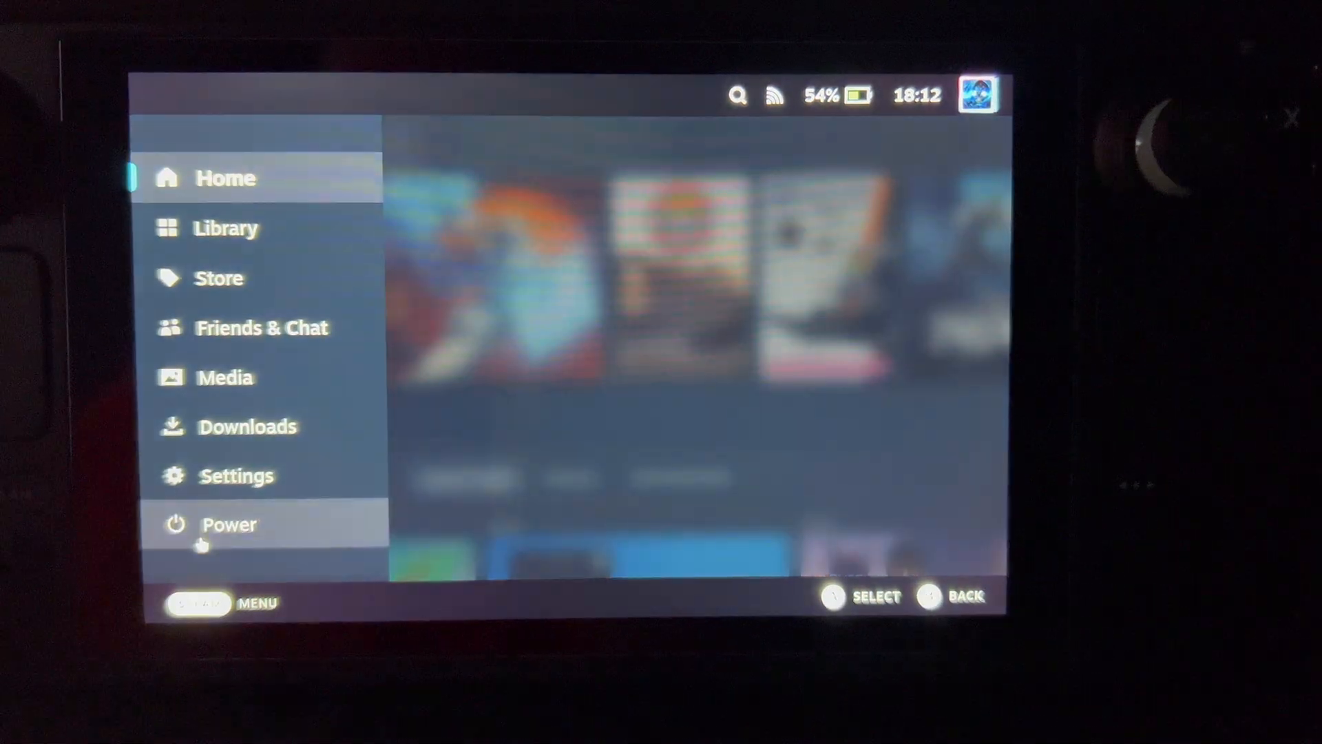
# - Switch the Steam Deck from Gaming Mode to the desktop via the Power menu
pyautogui.click(230, 523)
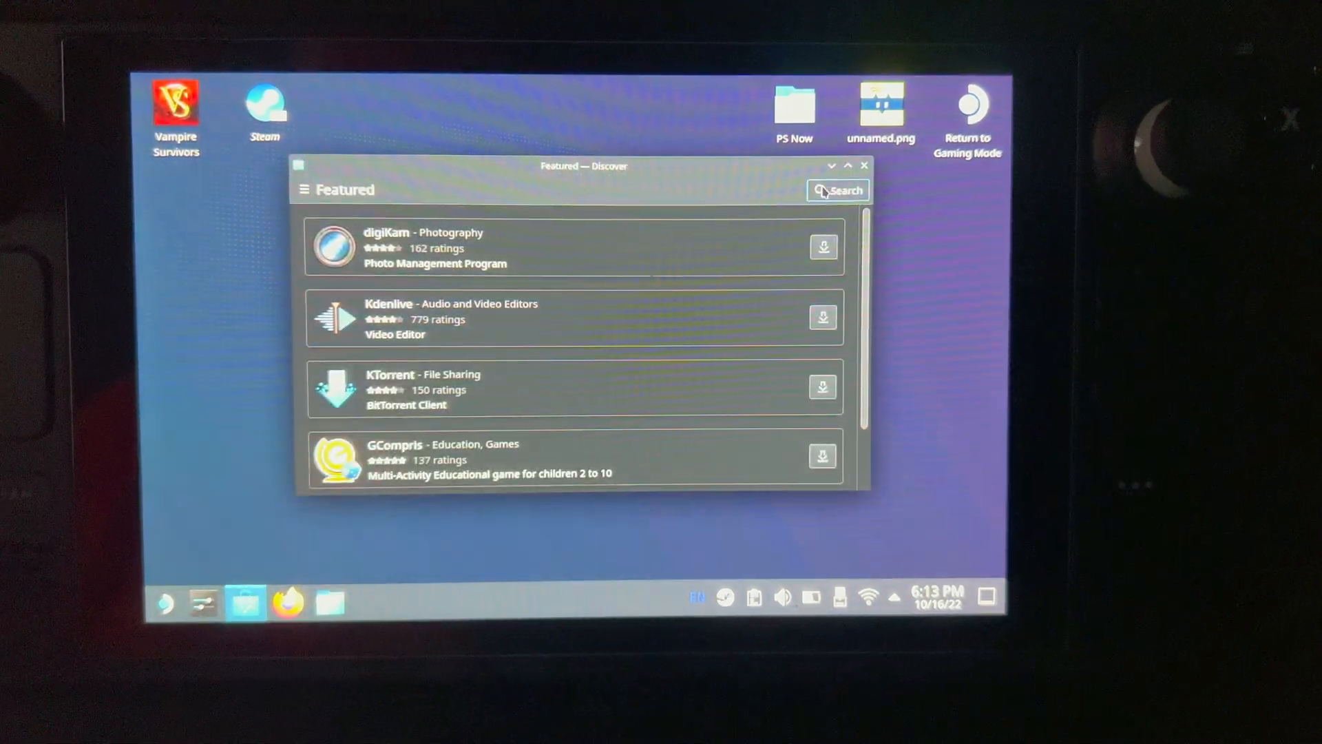
# - Search Discover for 'epic' and install Heroic Games Launcher from the results
pyautogui.click(843, 190)
pyautogui.write('epic')
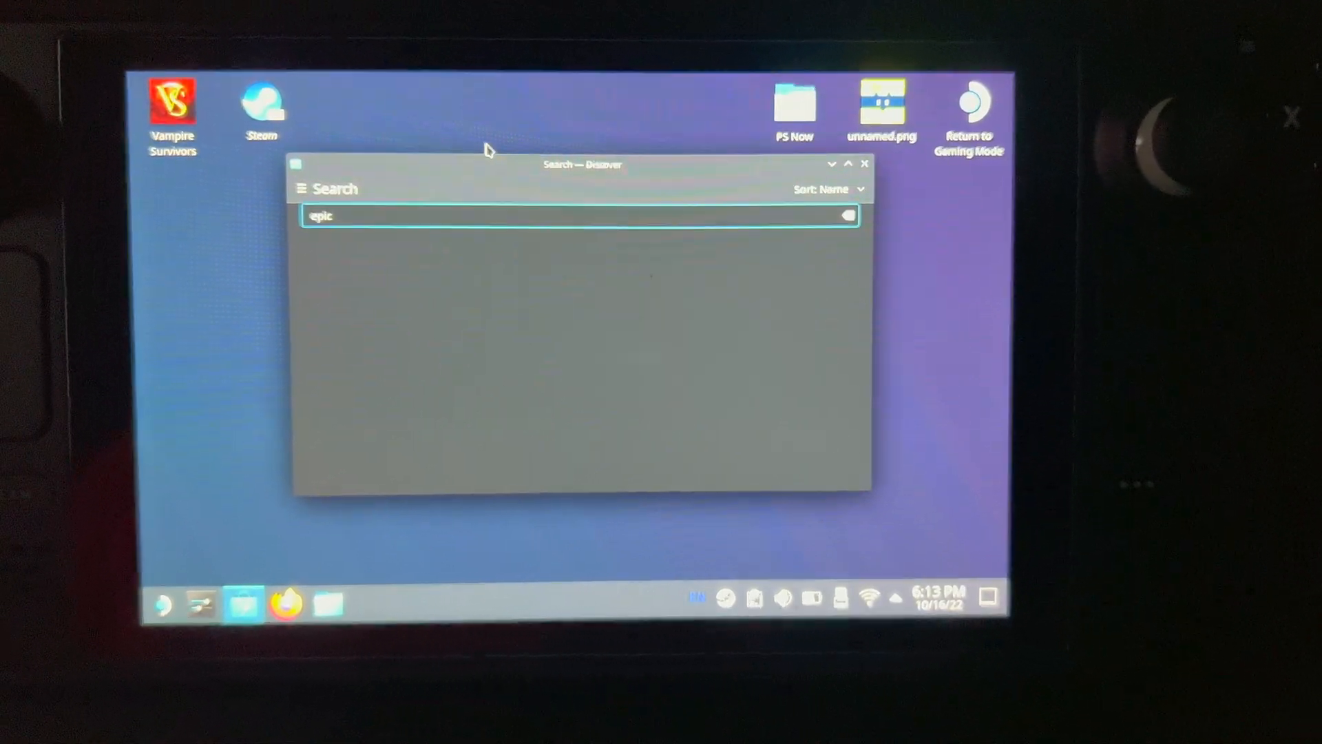
pyautogui.press('Return')
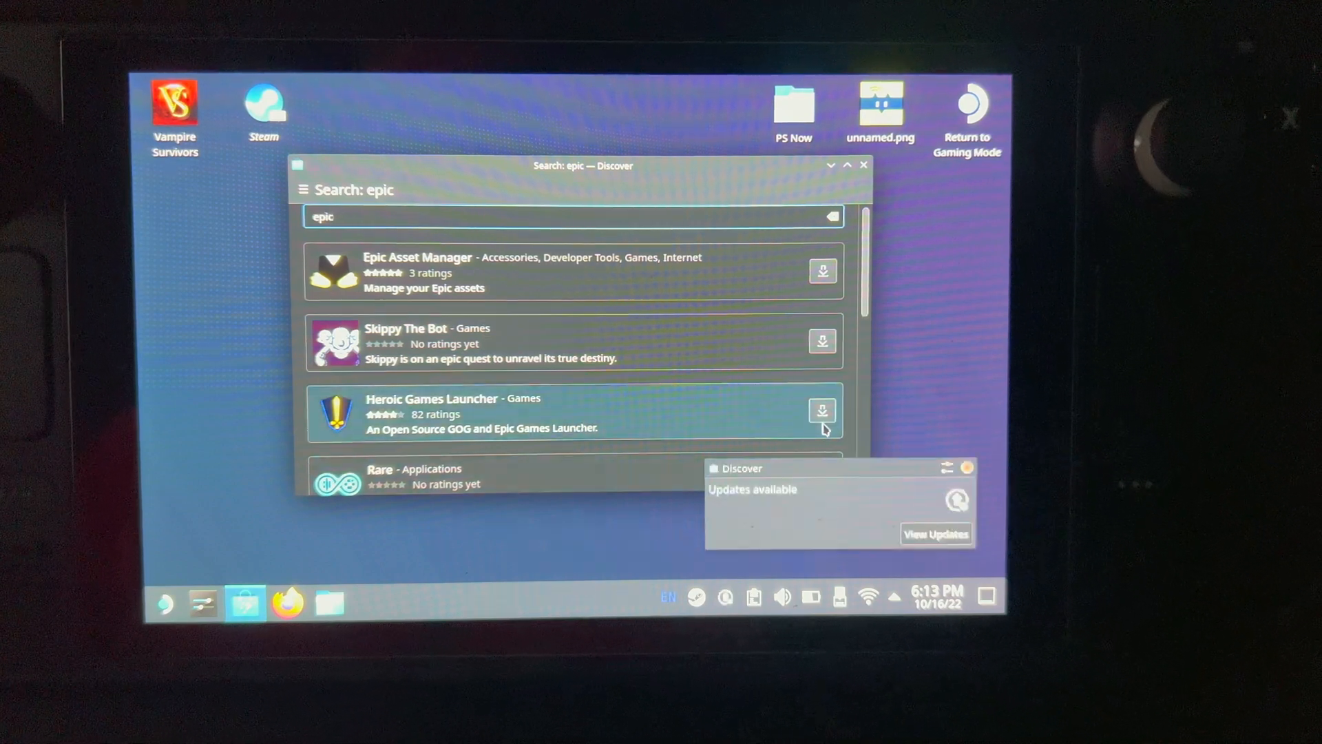
pyautogui.click(821, 411)
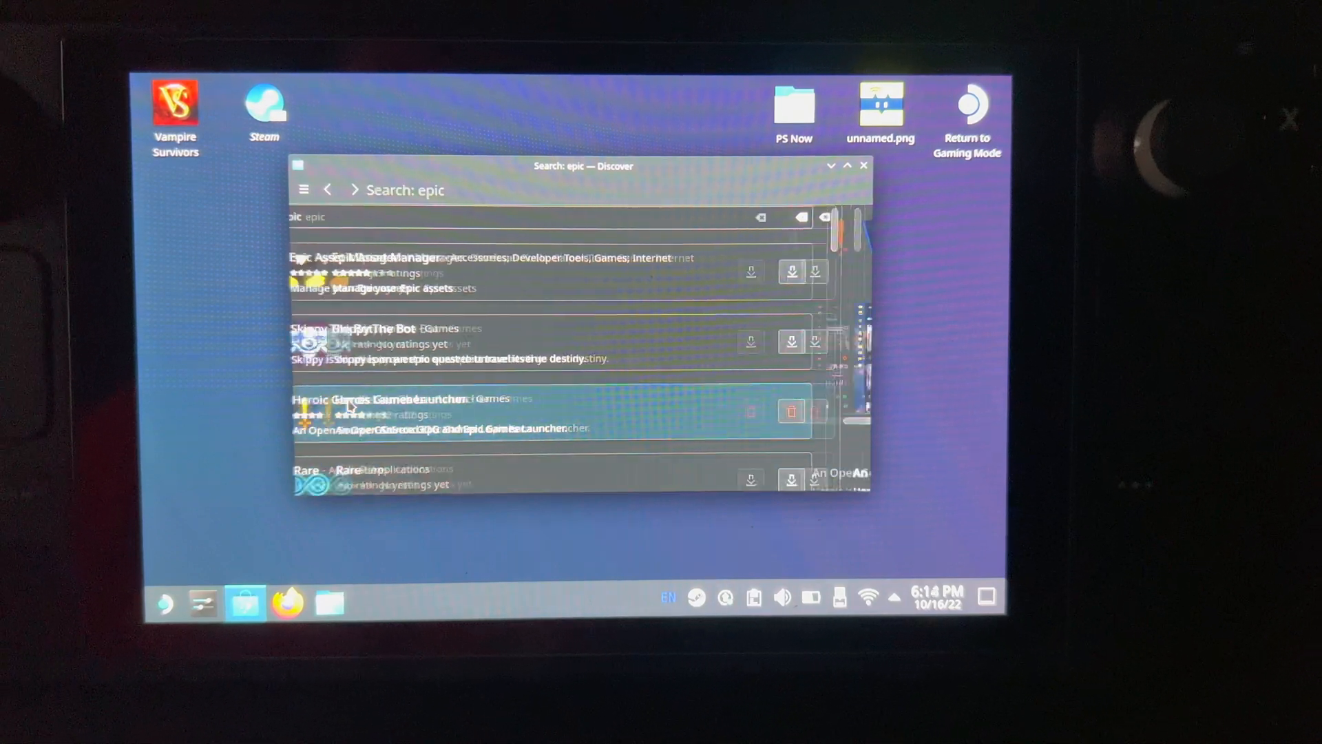
pyautogui.click(380, 399)
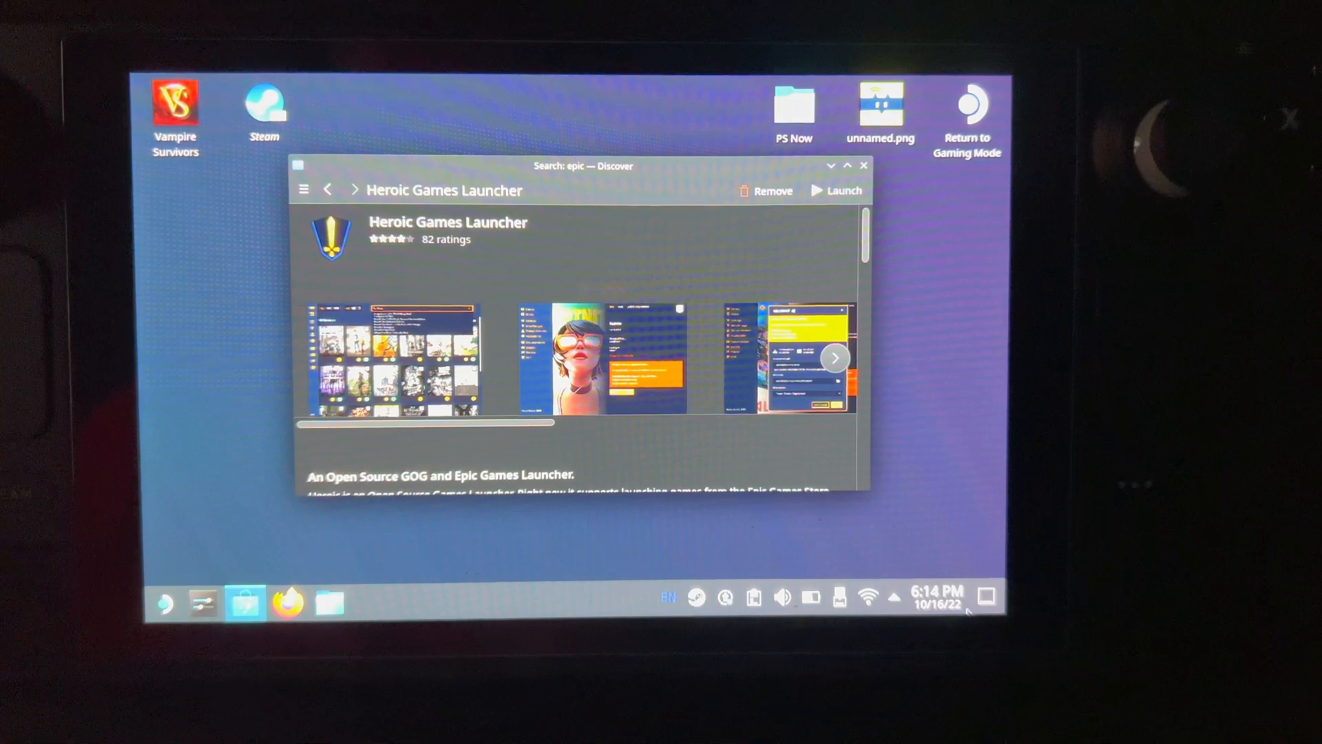
pyautogui.click(843, 190)
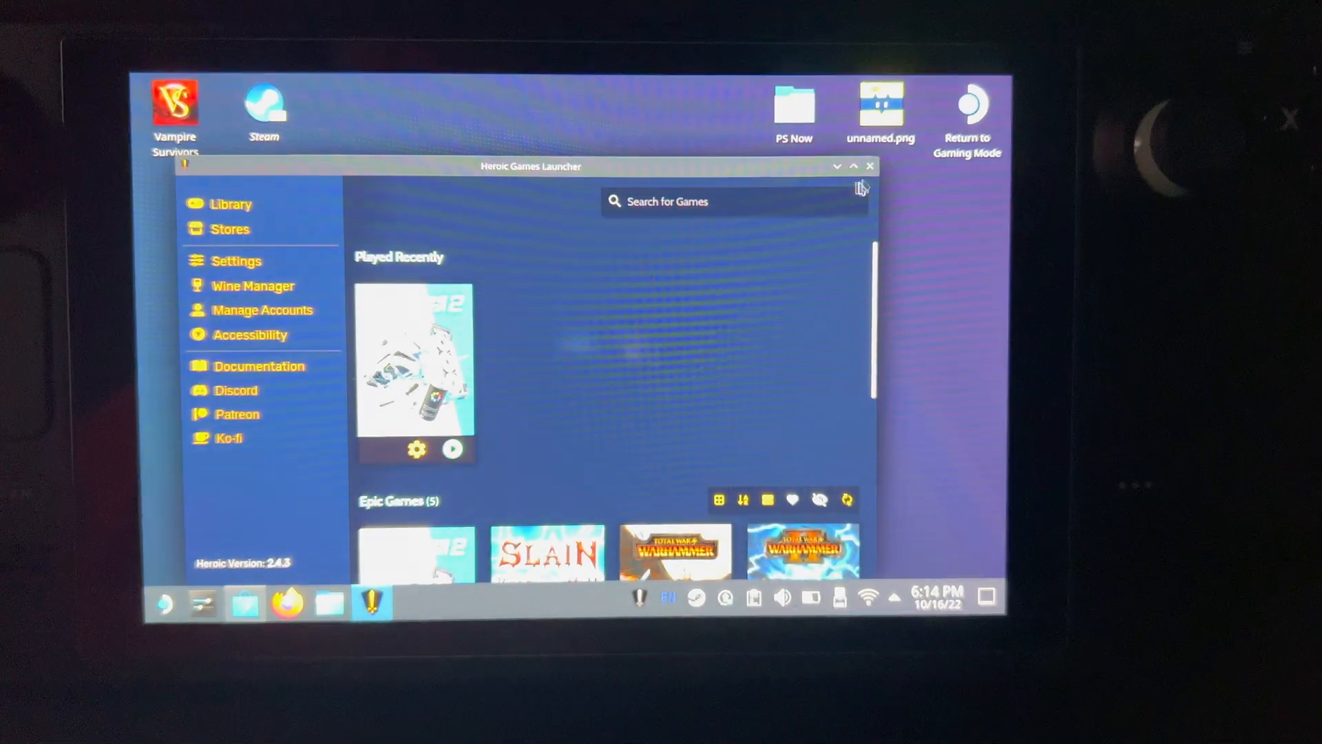
pyautogui.moveTo(871, 166)
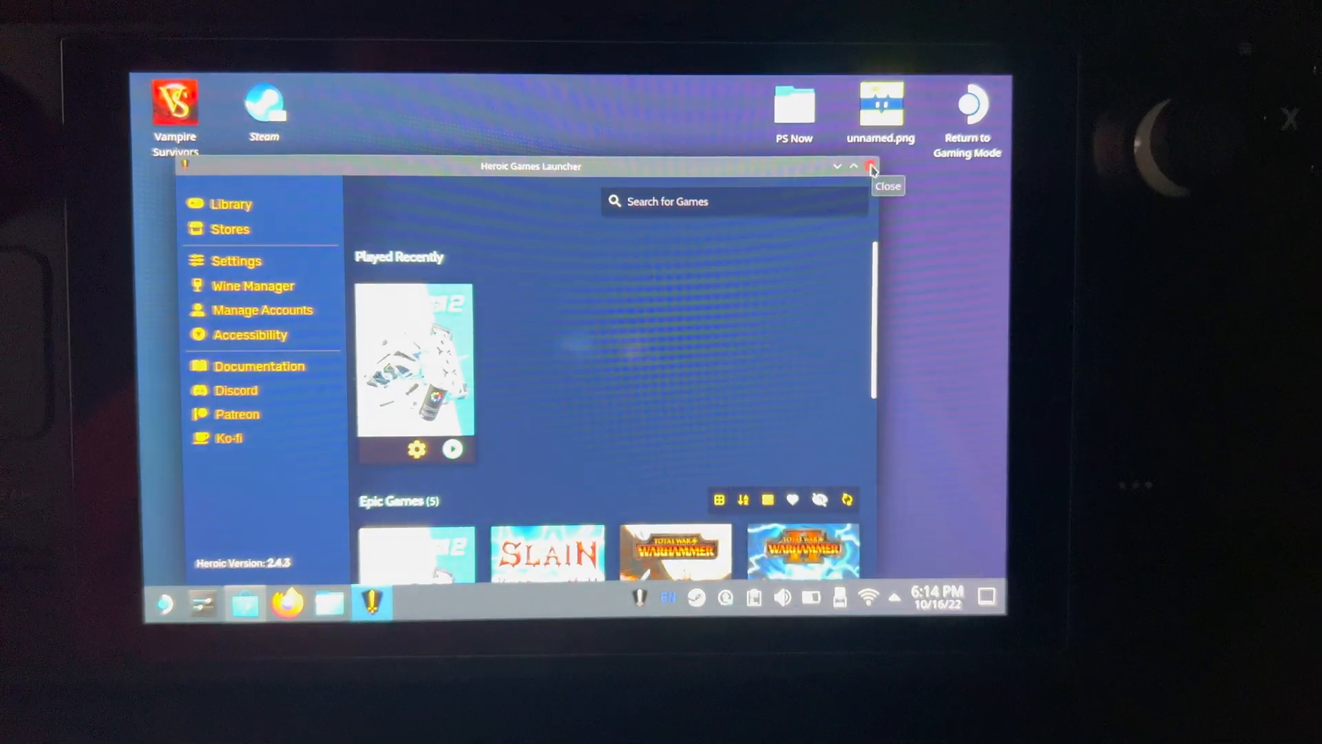
pyautogui.click(871, 167)
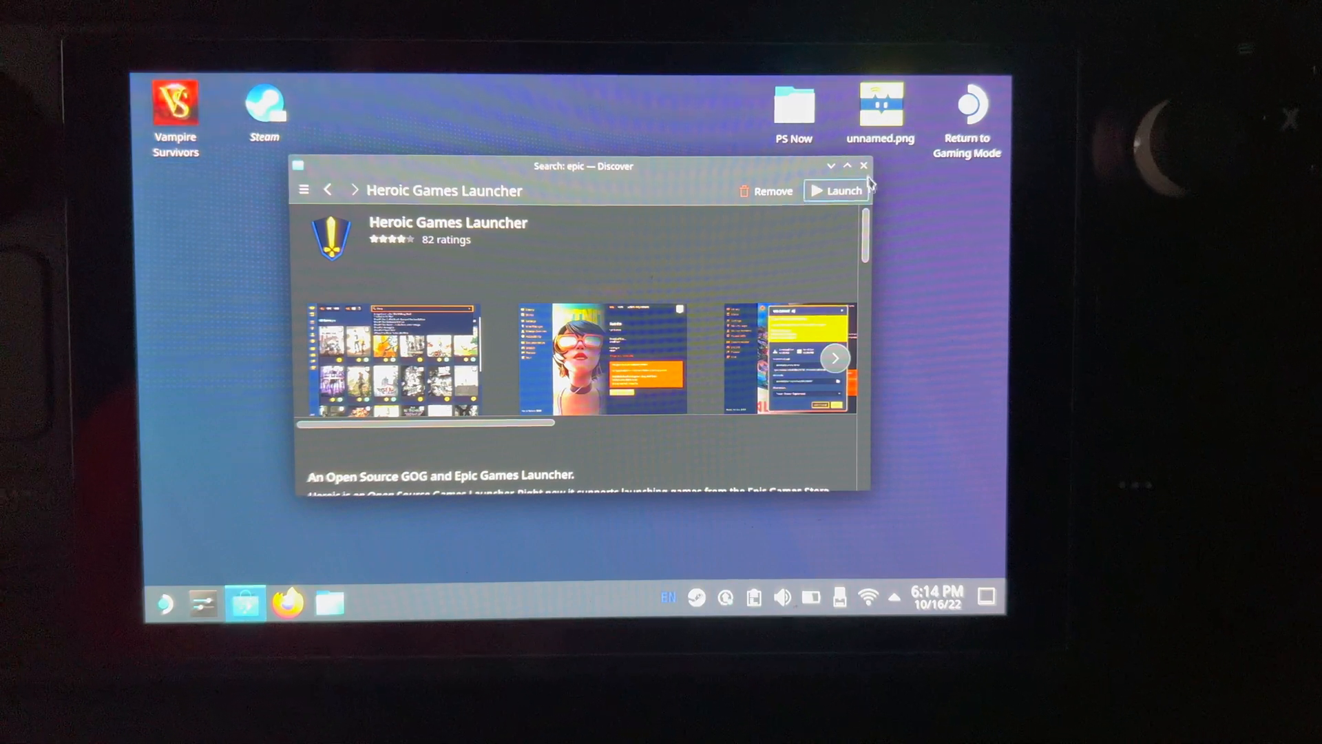
# - Close Discover, start Steam and add Heroic Games Launcher as a non-Steam game
pyautogui.click(863, 166)
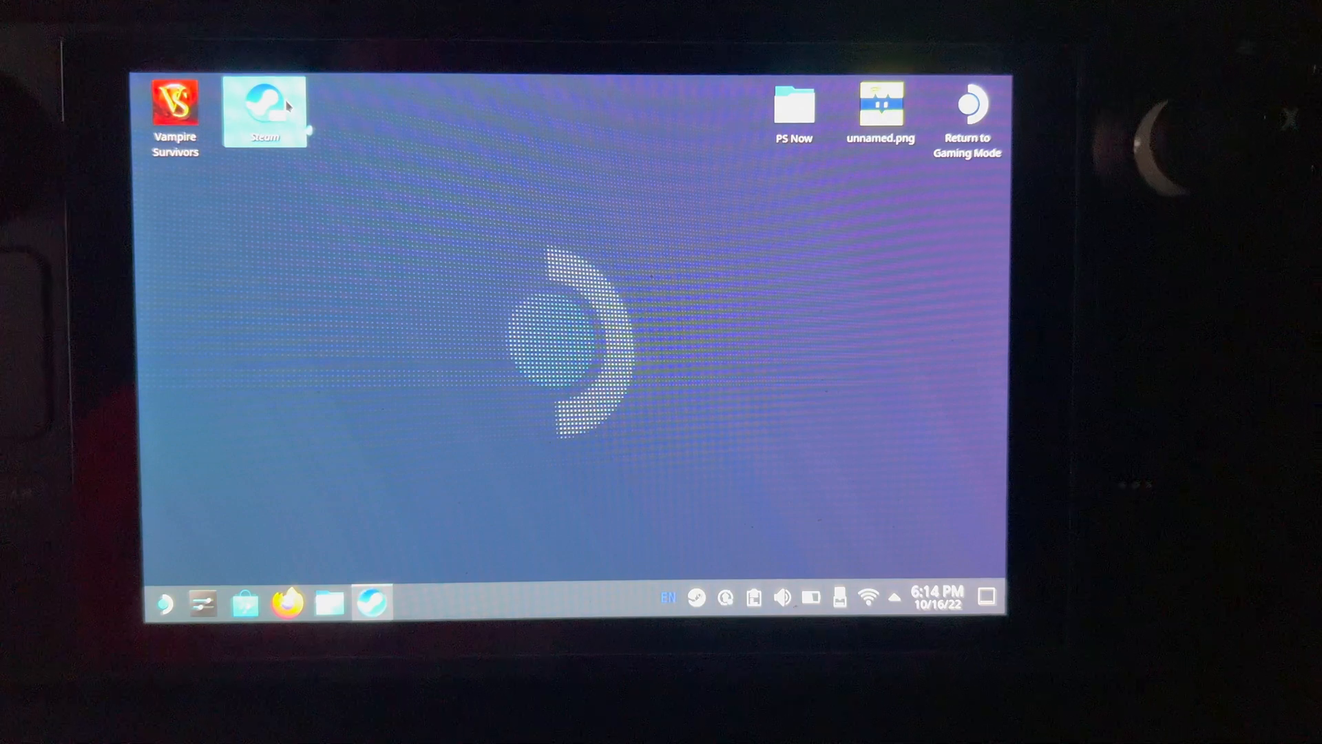
pyautogui.doubleClick(264, 110)
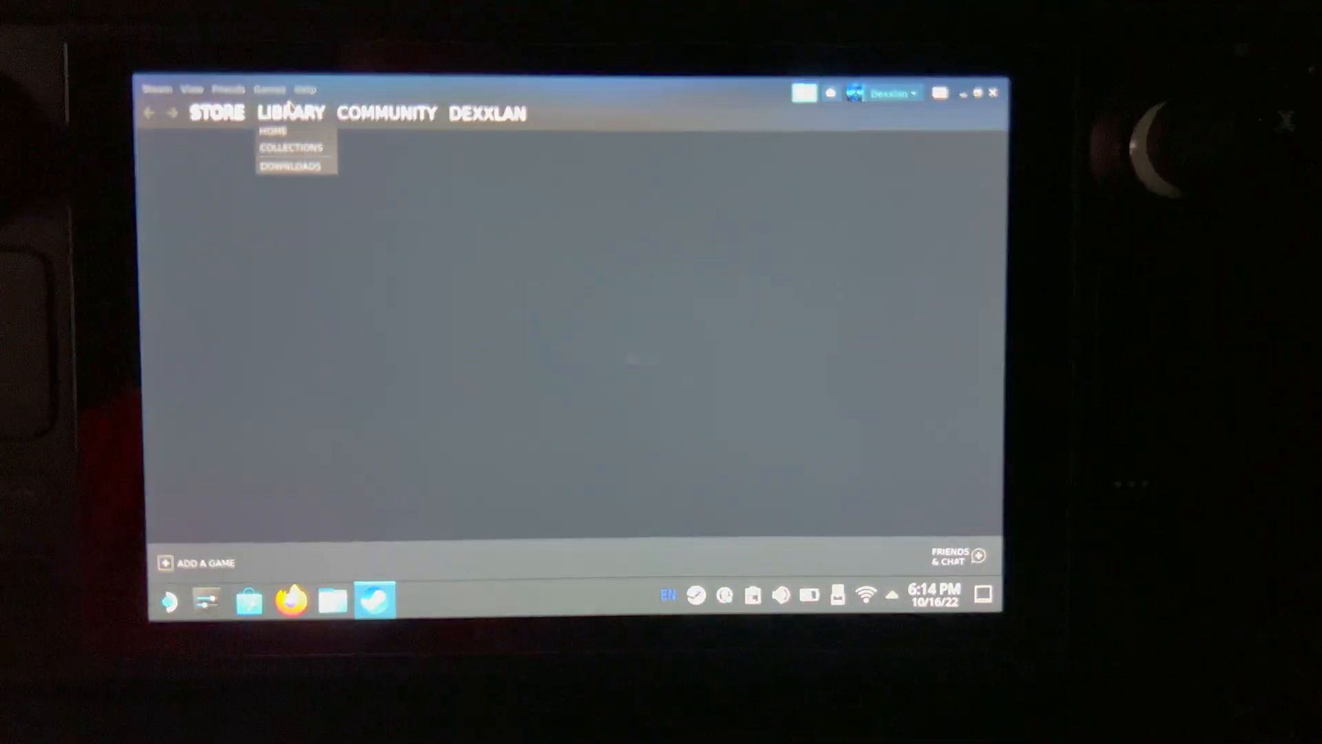
pyautogui.click(216, 111)
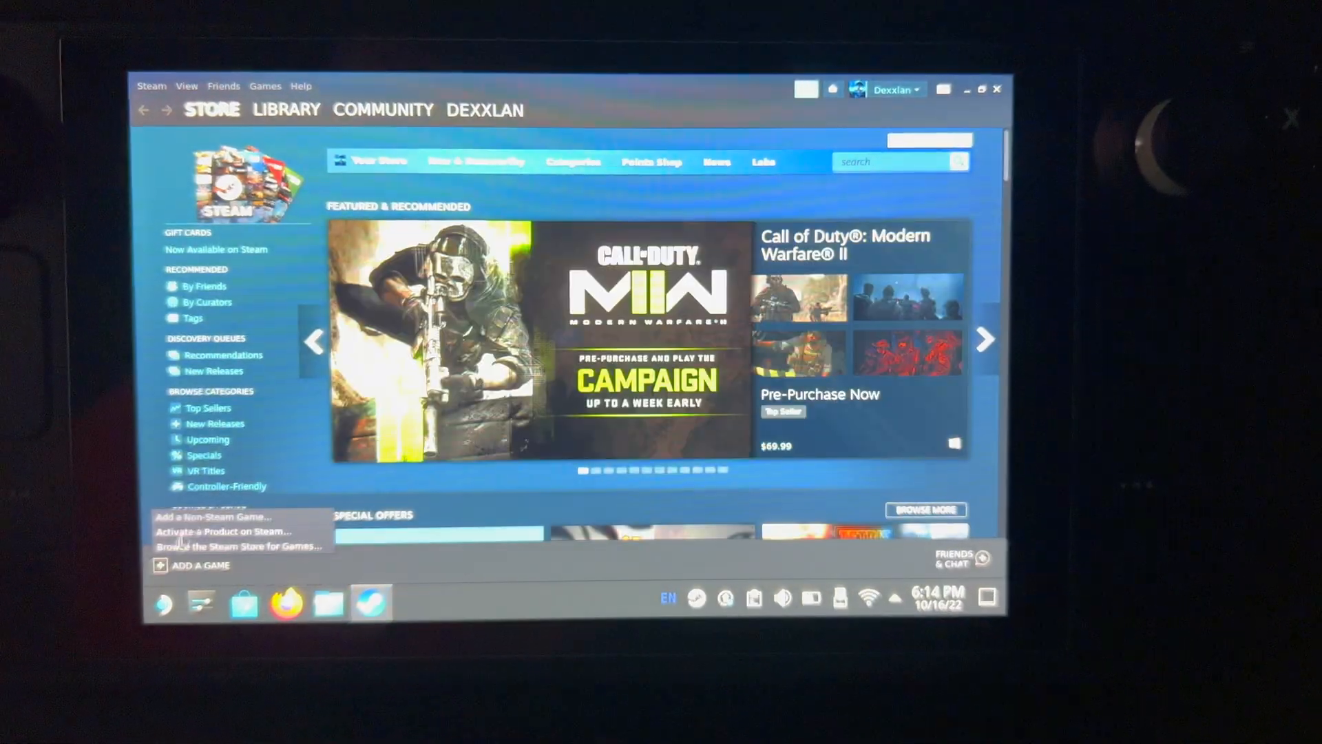
pyautogui.click(214, 517)
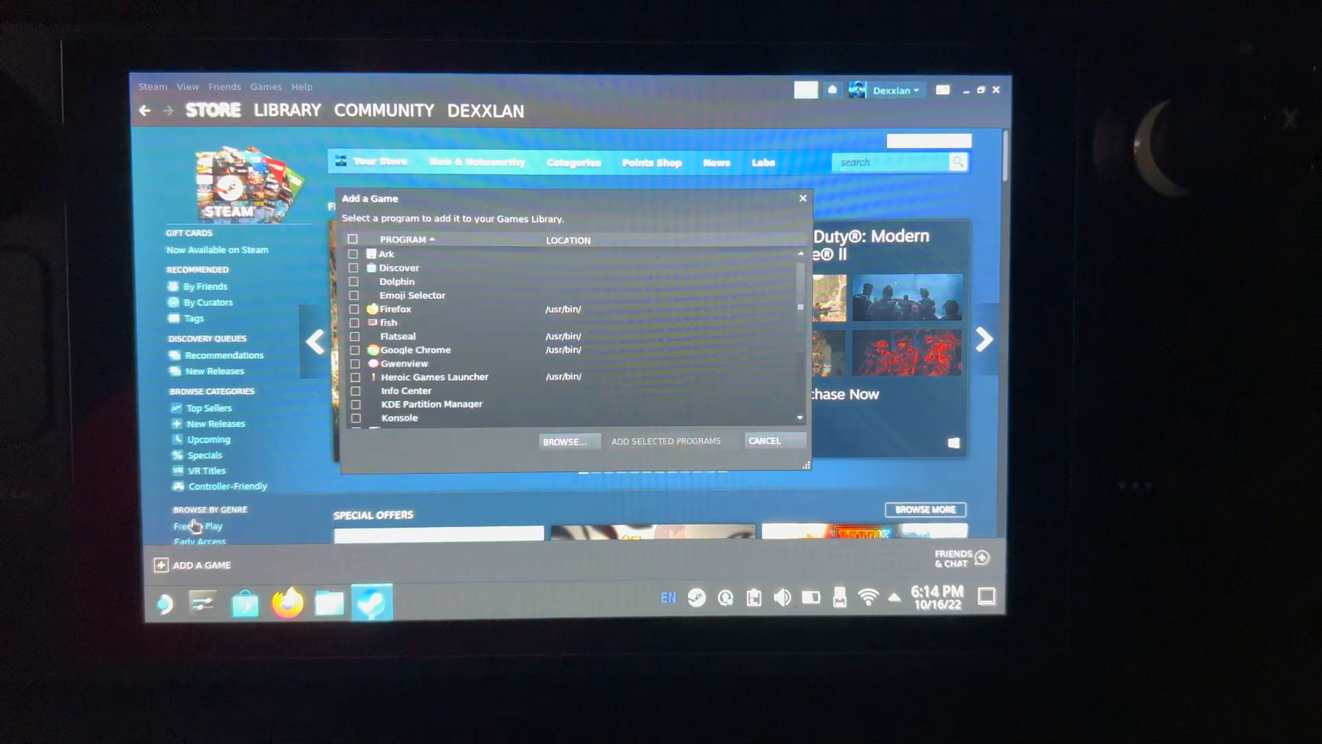
pyautogui.click(355, 378)
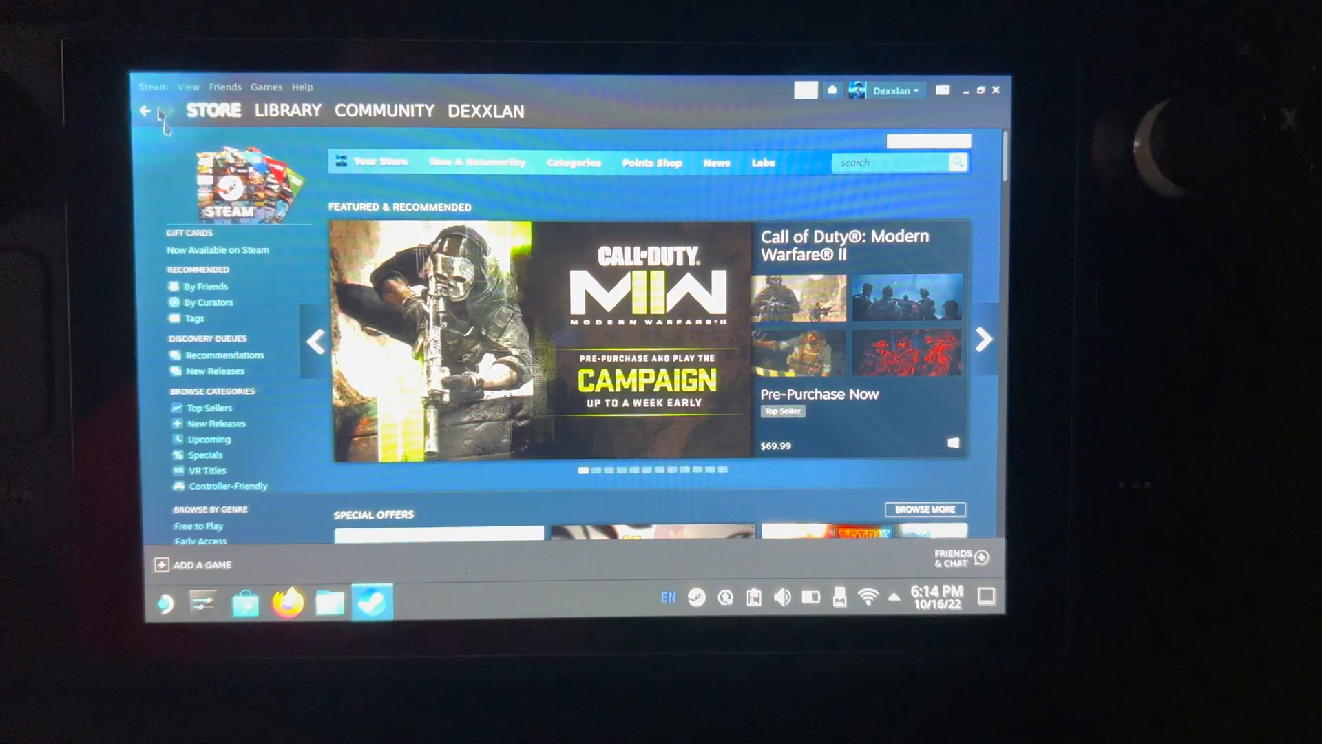
# - Locate Heroic Games Launcher in the Steam library list
pyautogui.click(288, 110)
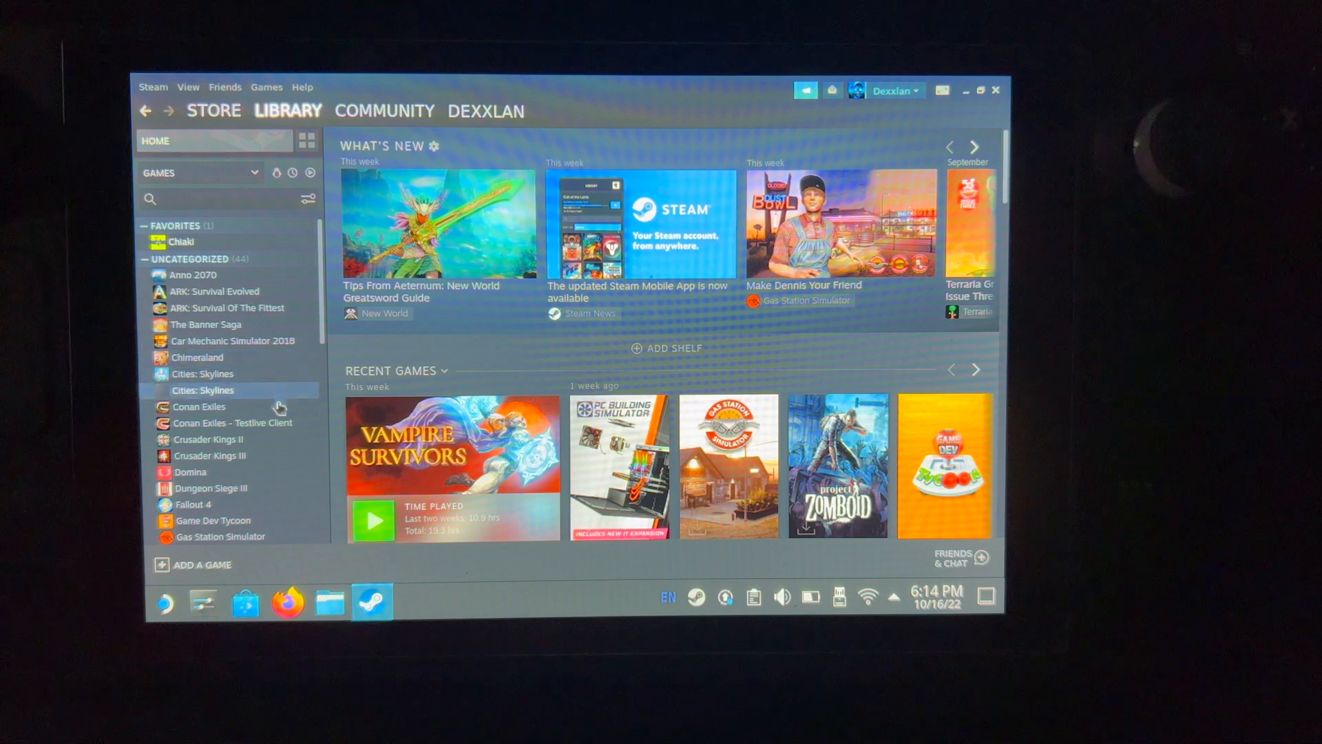
pyautogui.scroll(-3)
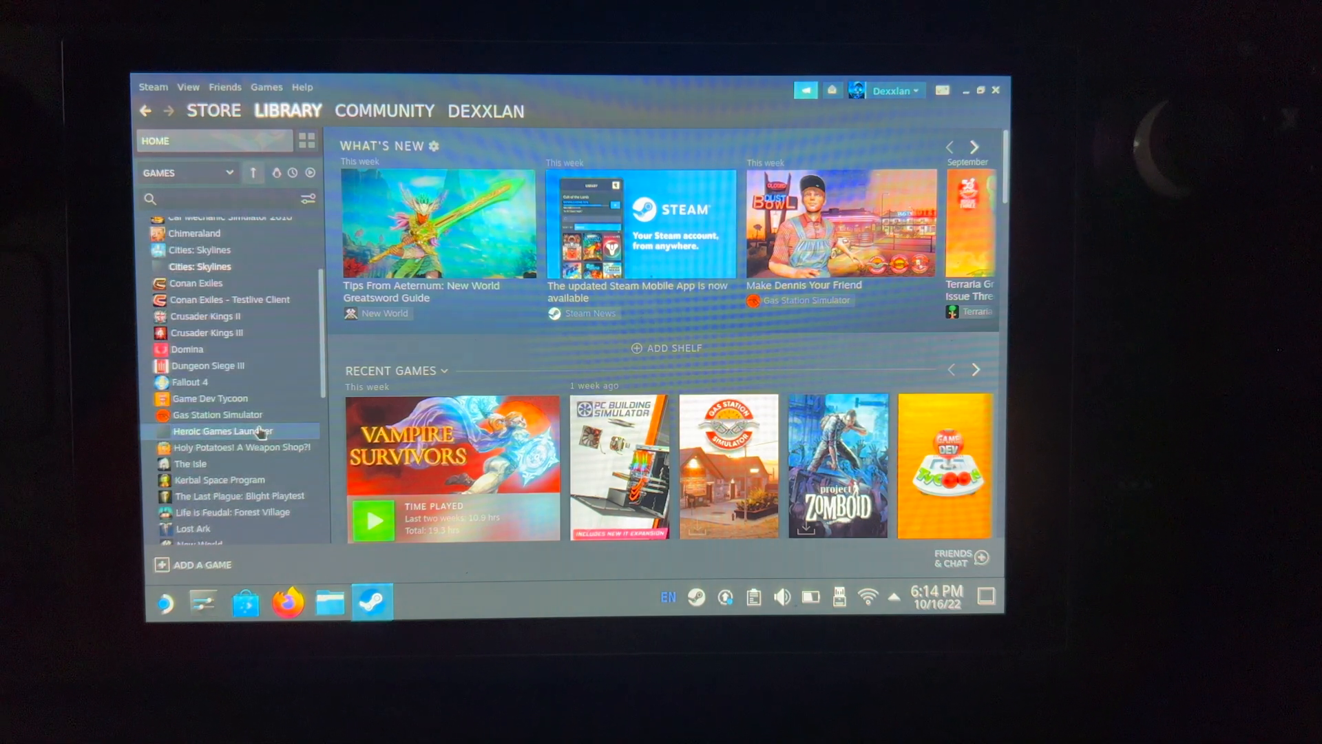
pyautogui.click(237, 431)
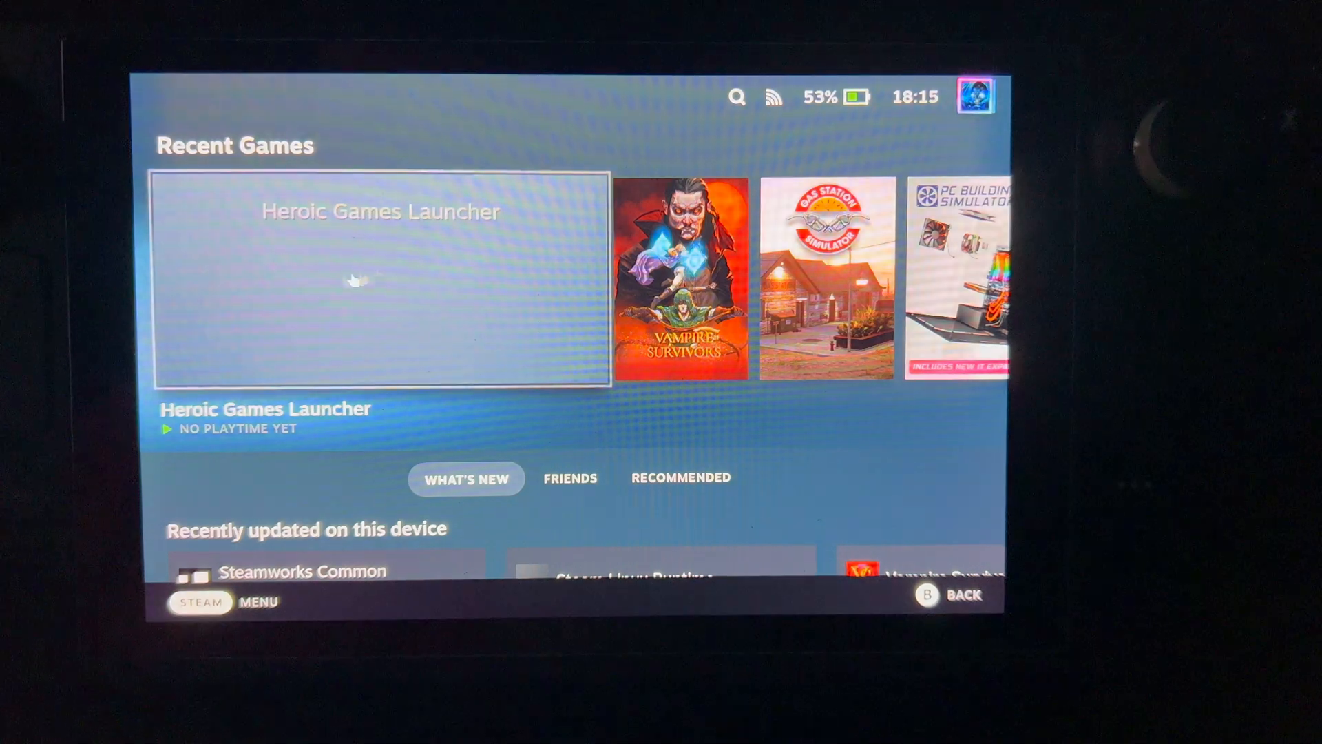
pyautogui.moveTo(266, 286)
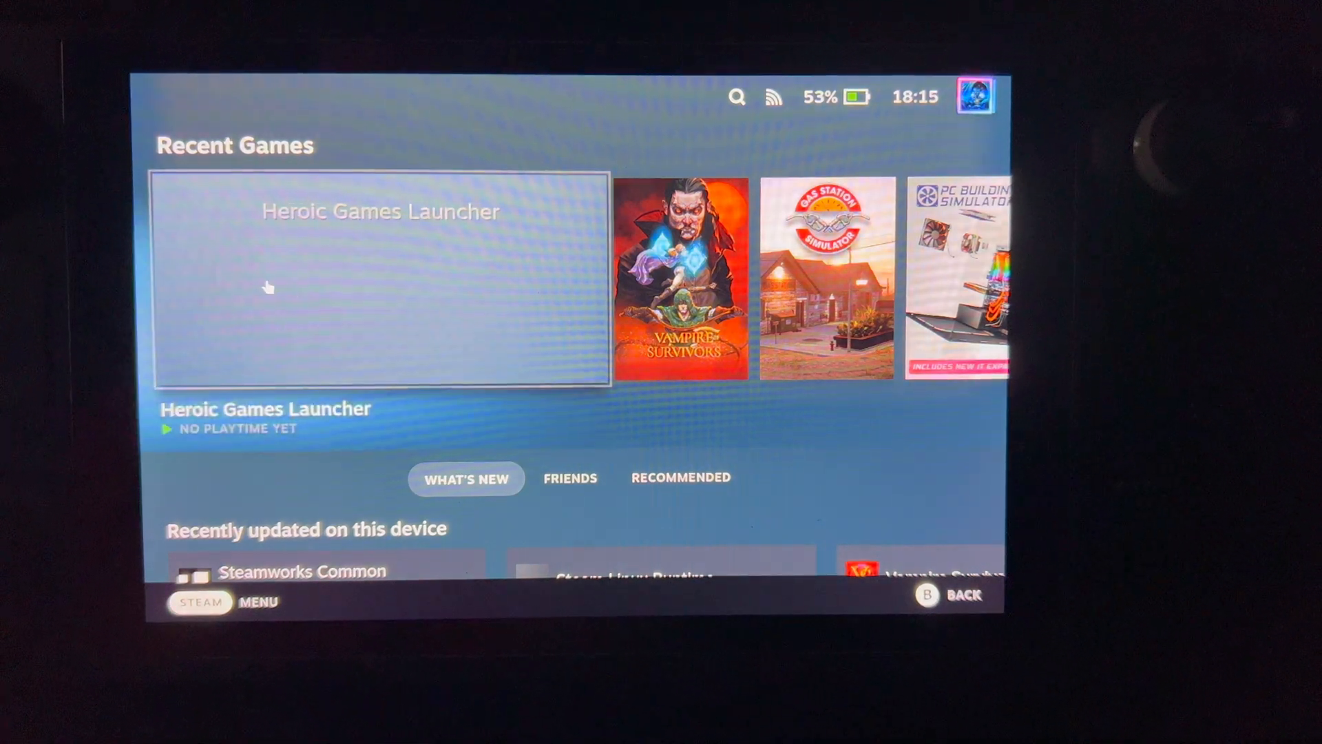
# - Launch Heroic Games Launcher from Recent Games in Gaming Mode
pyautogui.click(380, 283)
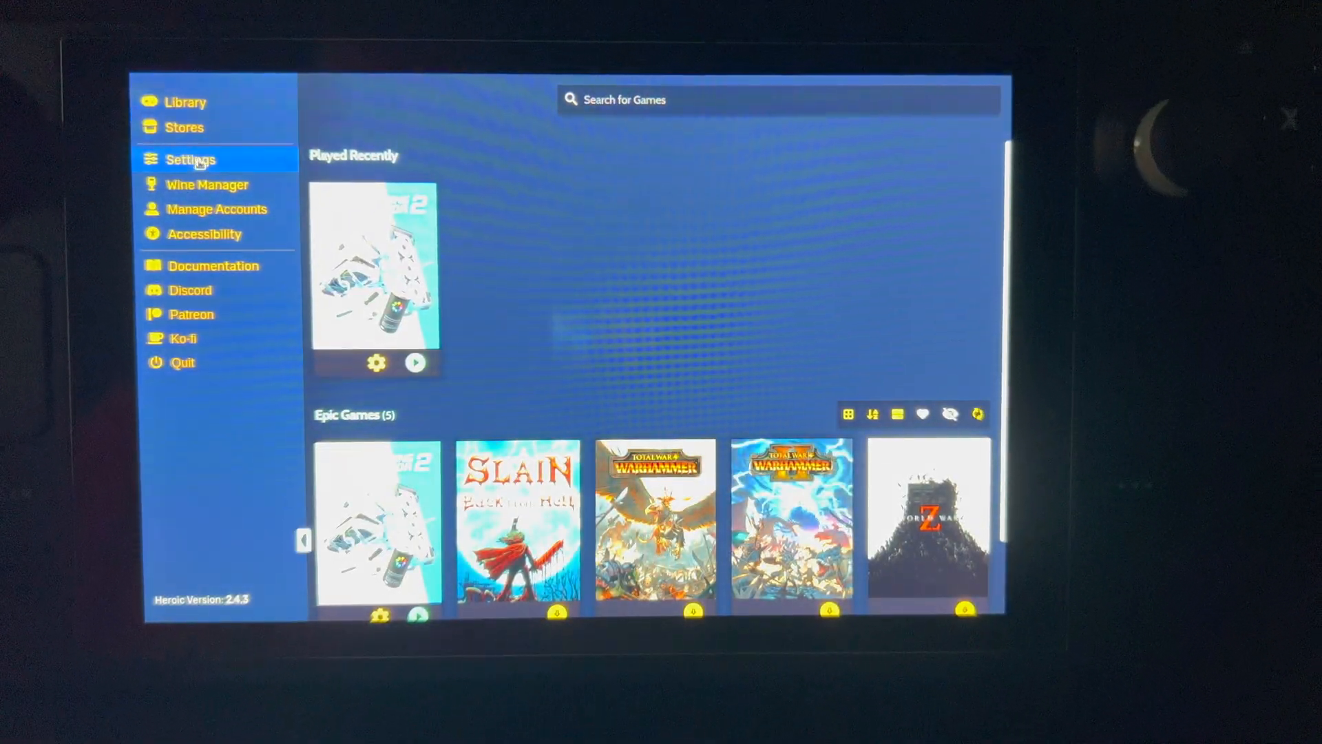
# - Review Heroic's global Wine settings (Proton 7.0, FSR hack) and return to the library
pyautogui.click(190, 160)
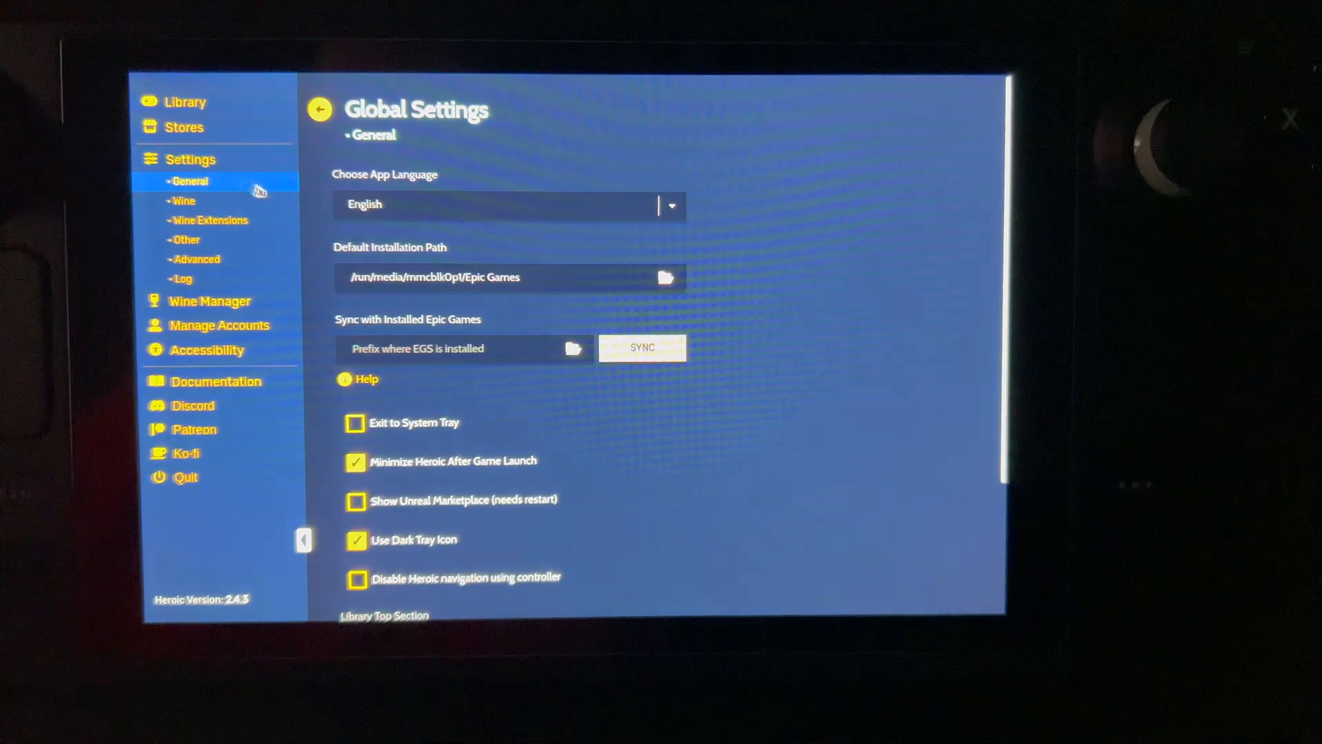
pyautogui.moveTo(399, 479)
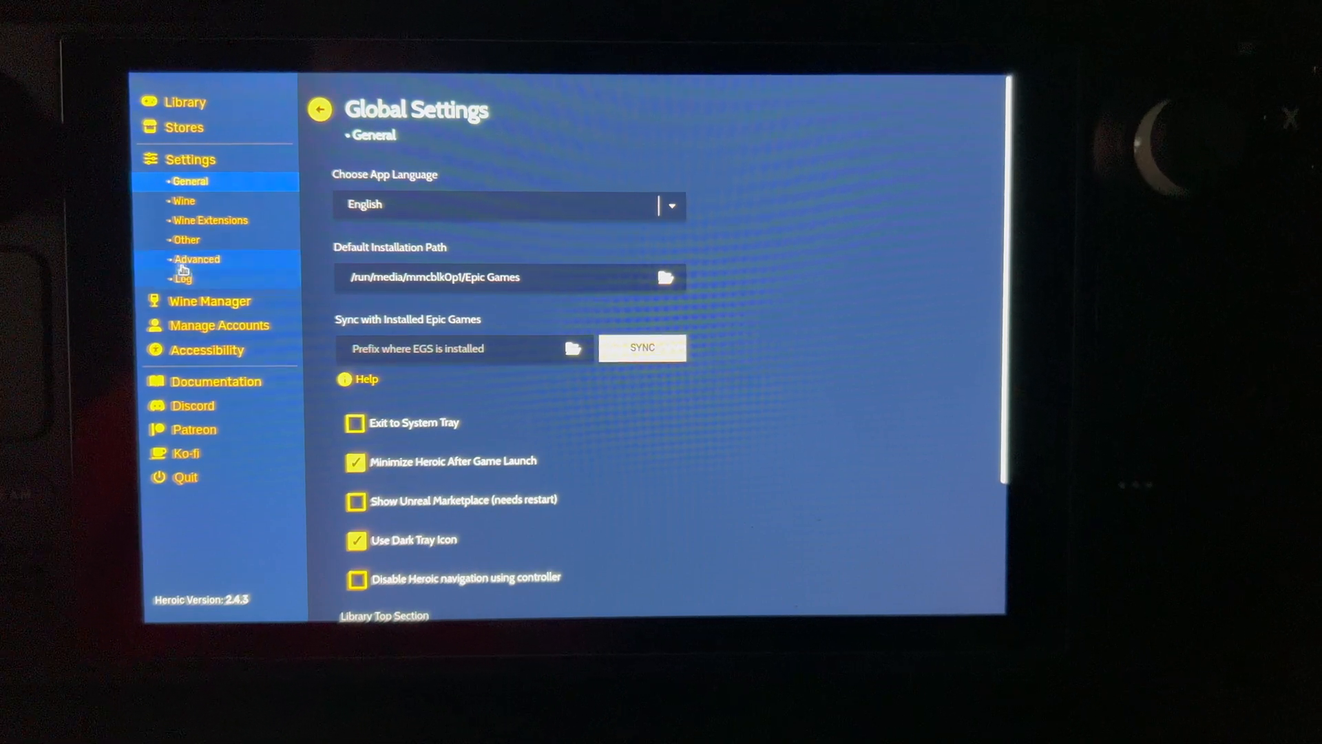
pyautogui.click(183, 202)
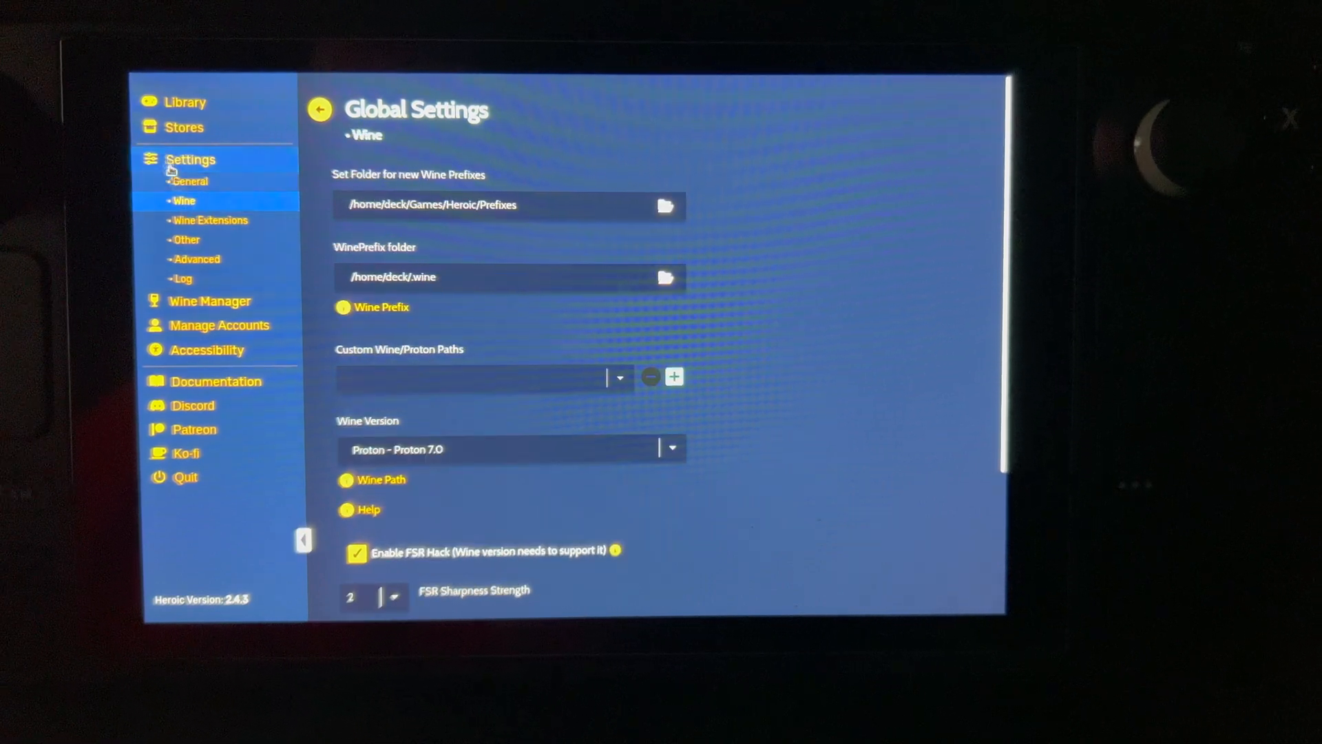
pyautogui.click(184, 102)
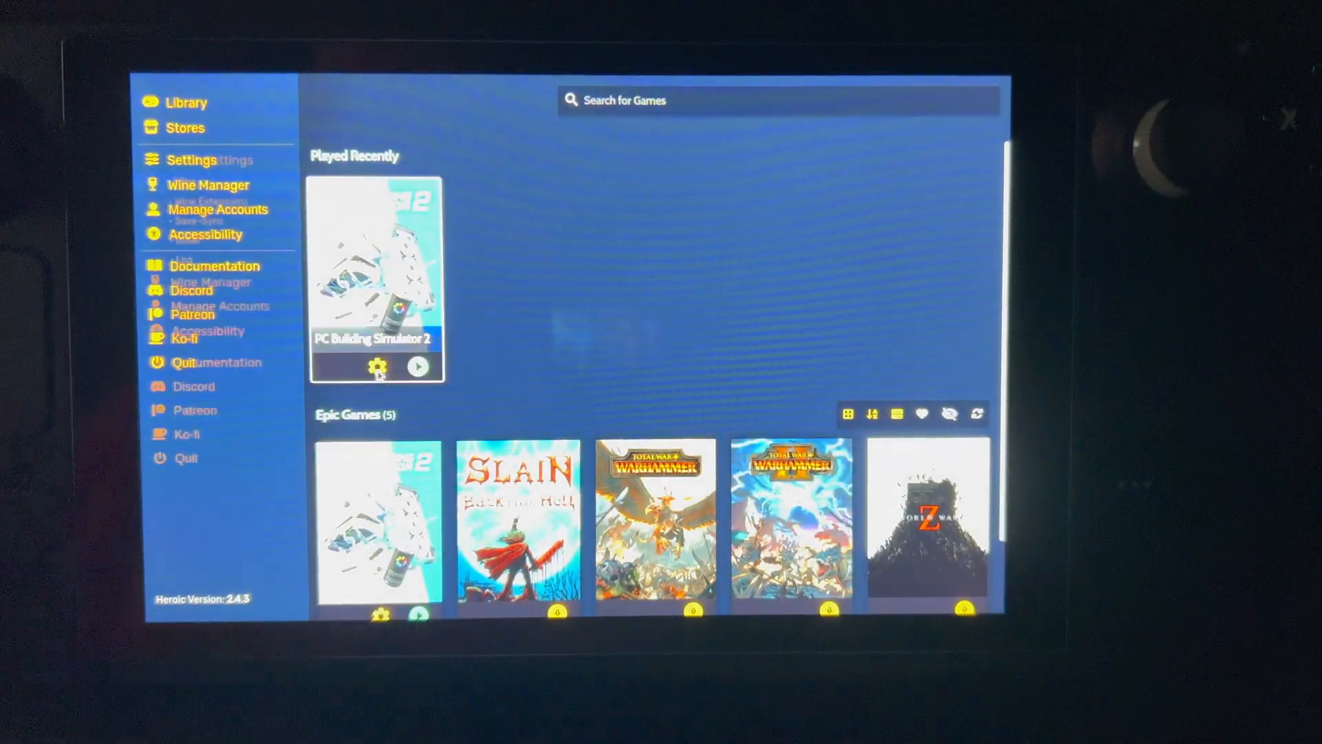
# - Set PC Building Simulator 2 to Proton 7.0 with FSR sharpness 5, Esync and Fsync enabled
pyautogui.click(377, 365)
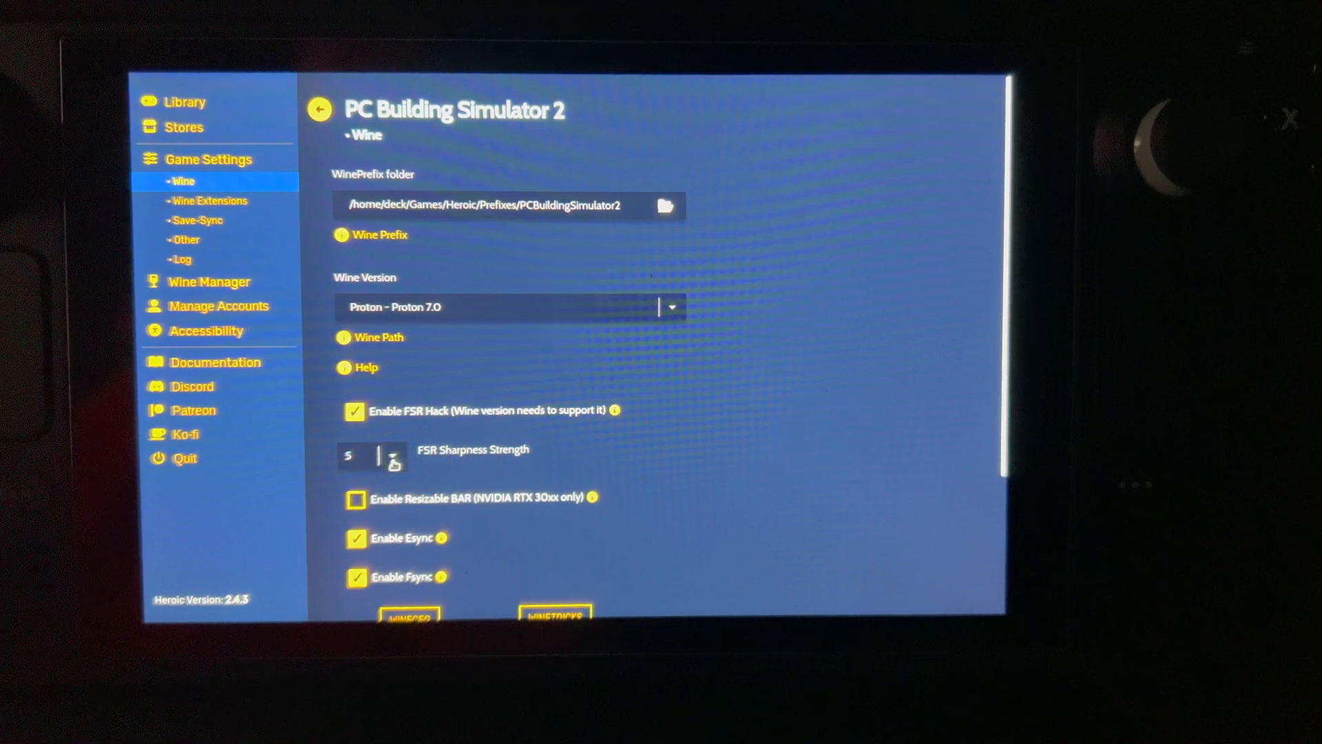
pyautogui.click(391, 456)
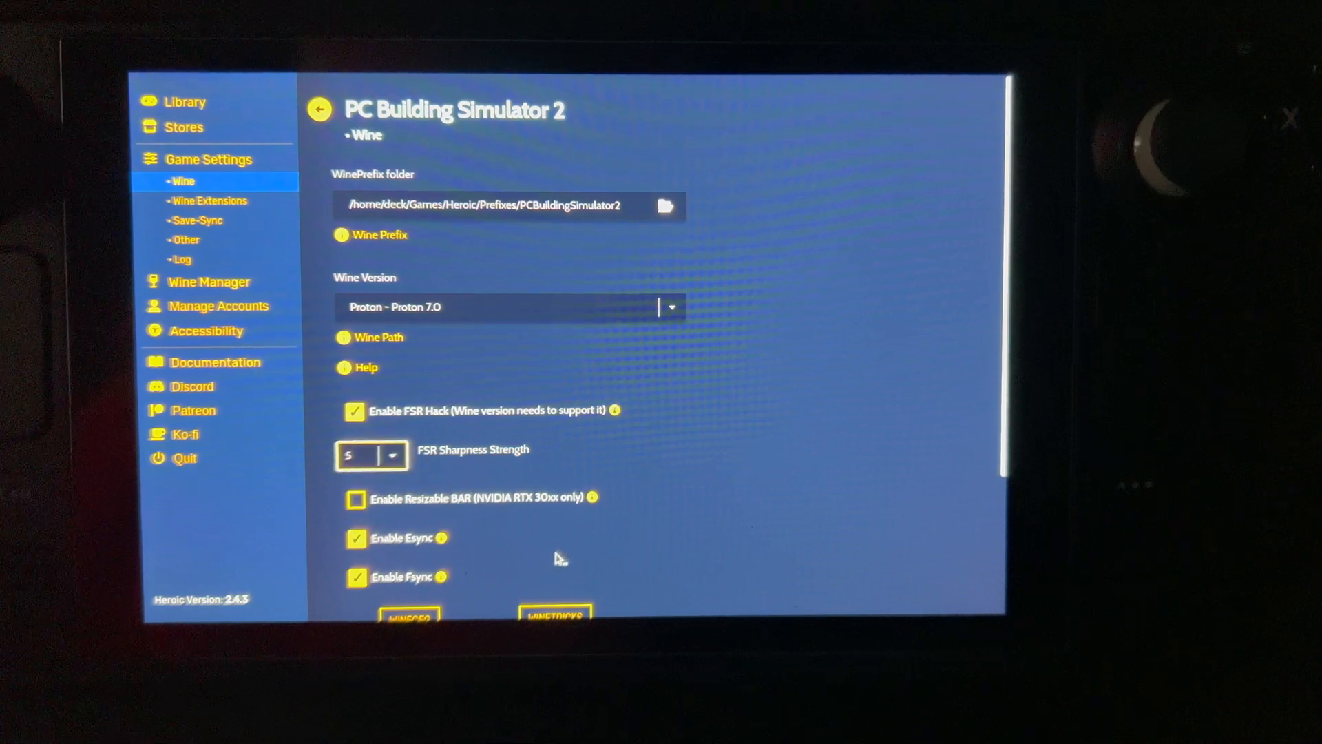
pyautogui.scroll(-3)
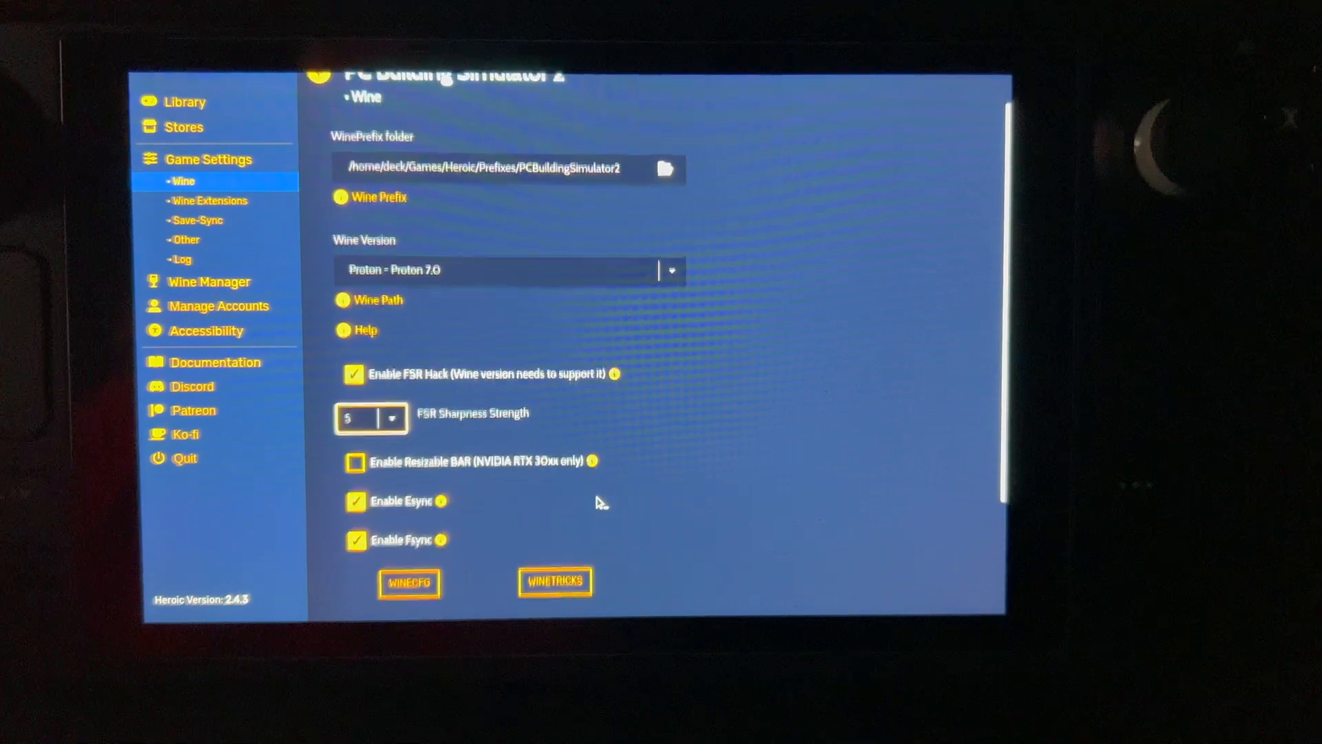
pyautogui.scroll(-3)
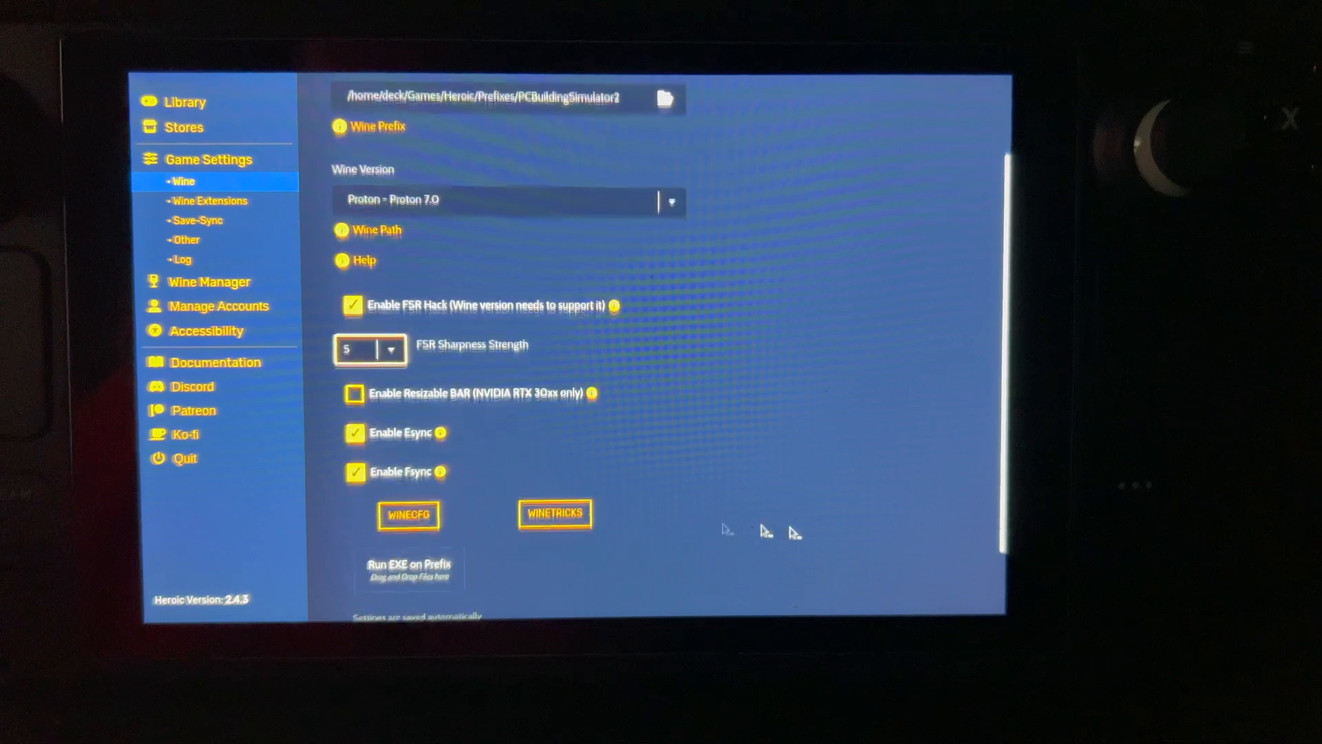
pyautogui.scroll(-3)
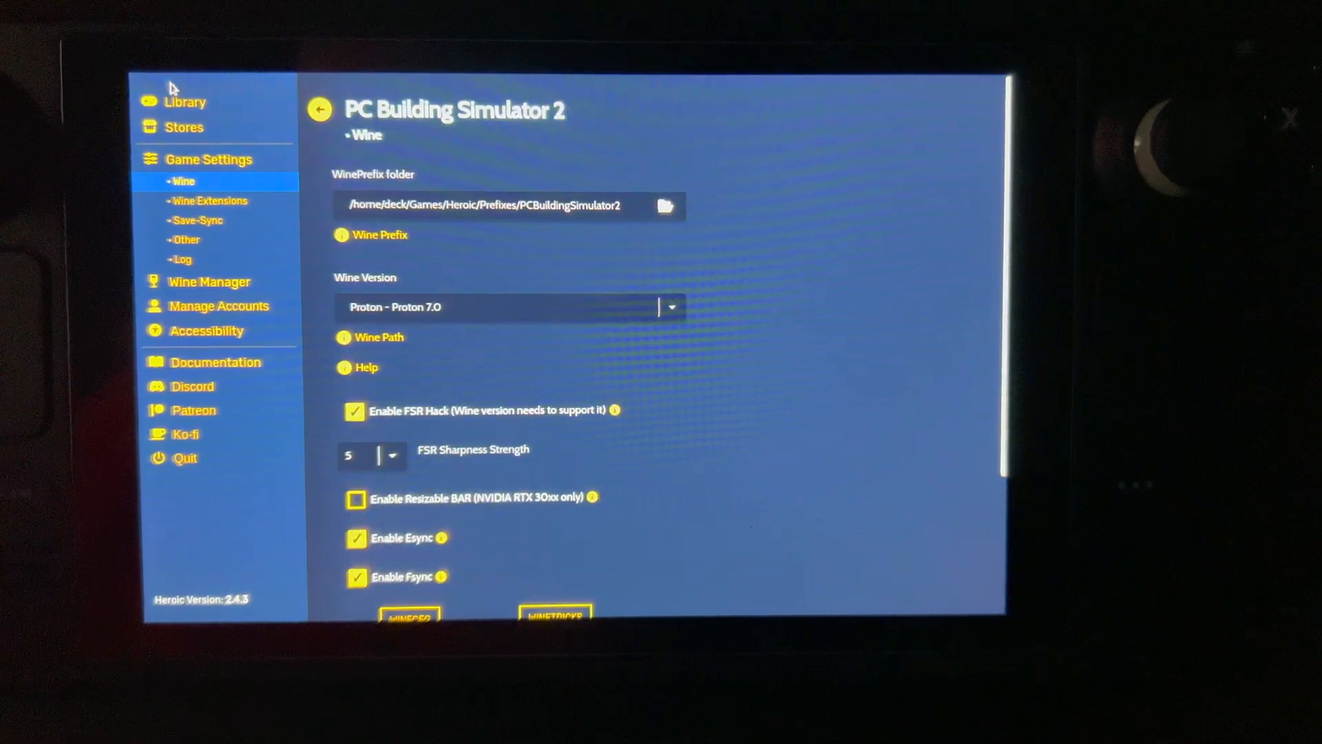
pyautogui.click(186, 102)
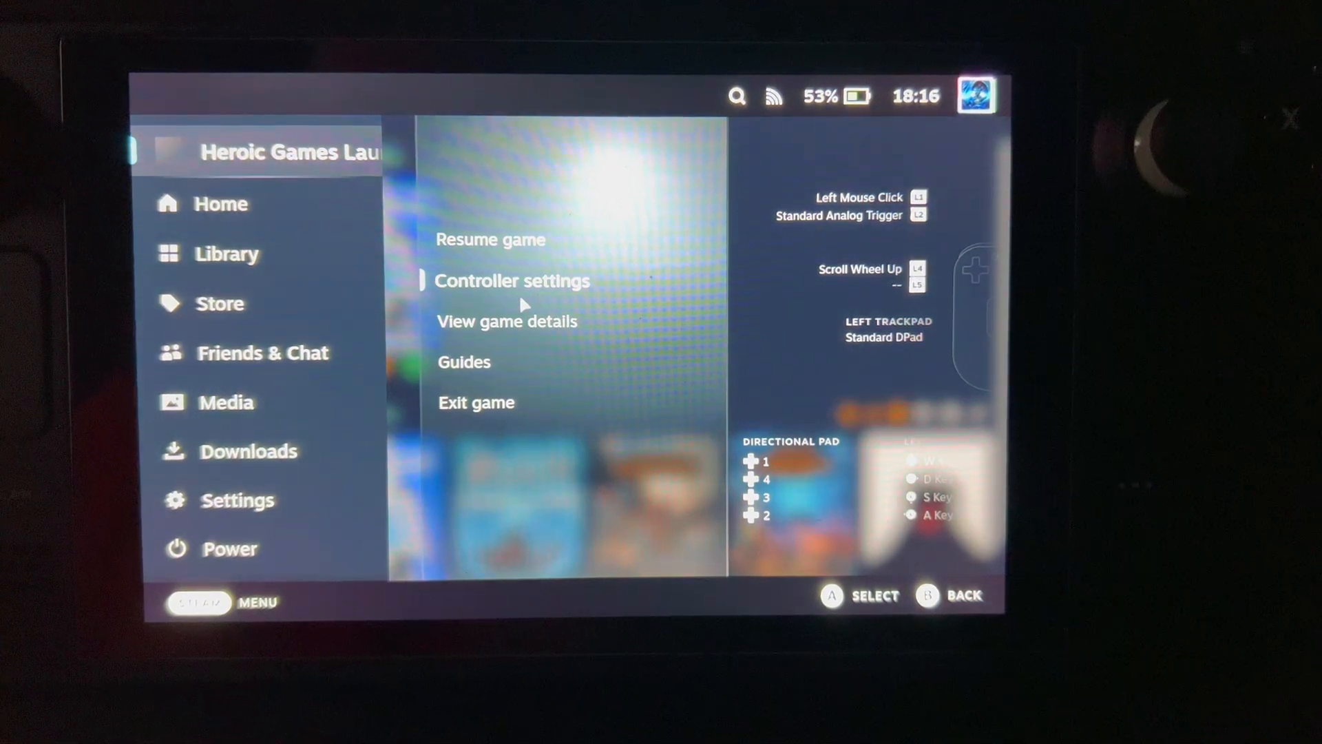
# - Review the Buttons page of Heroic's Steam controller layout, including bumpers and back grips
pyautogui.click(511, 281)
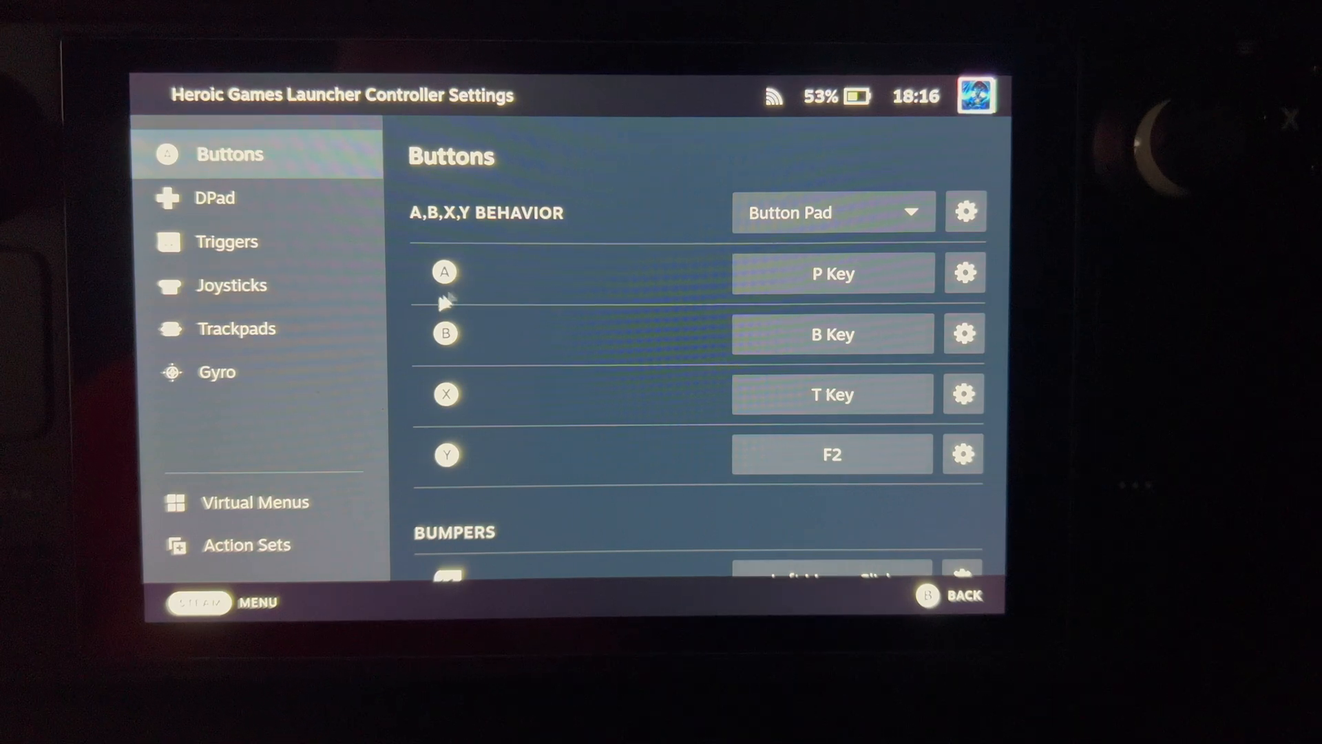
pyautogui.moveTo(547, 476)
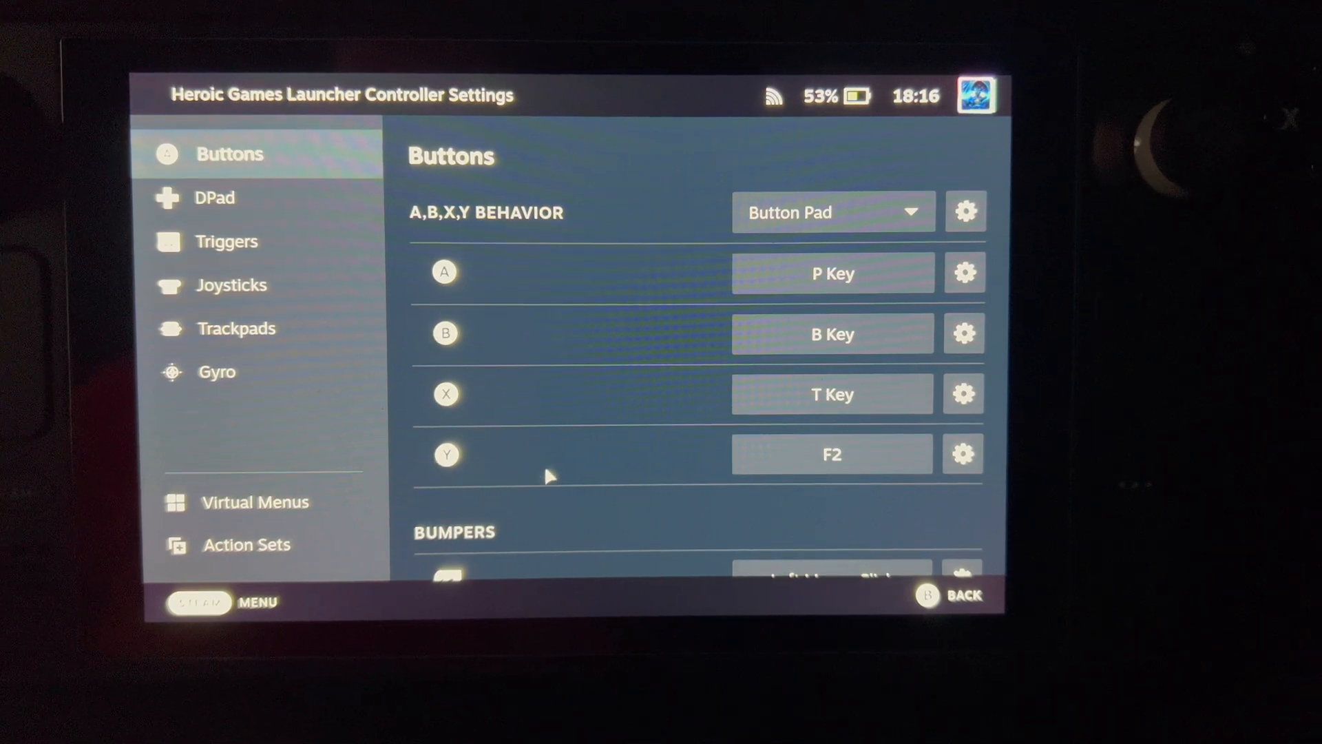
pyautogui.scroll(-3)
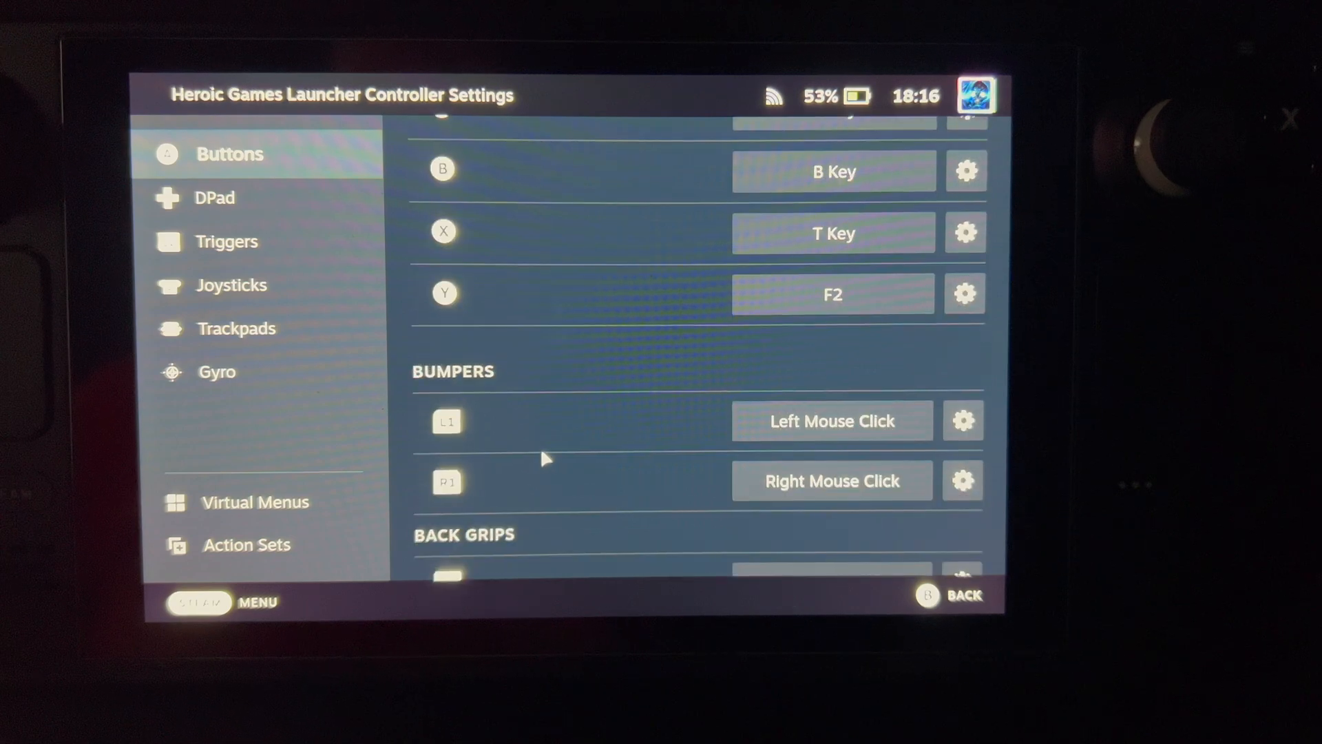
pyautogui.scroll(-3)
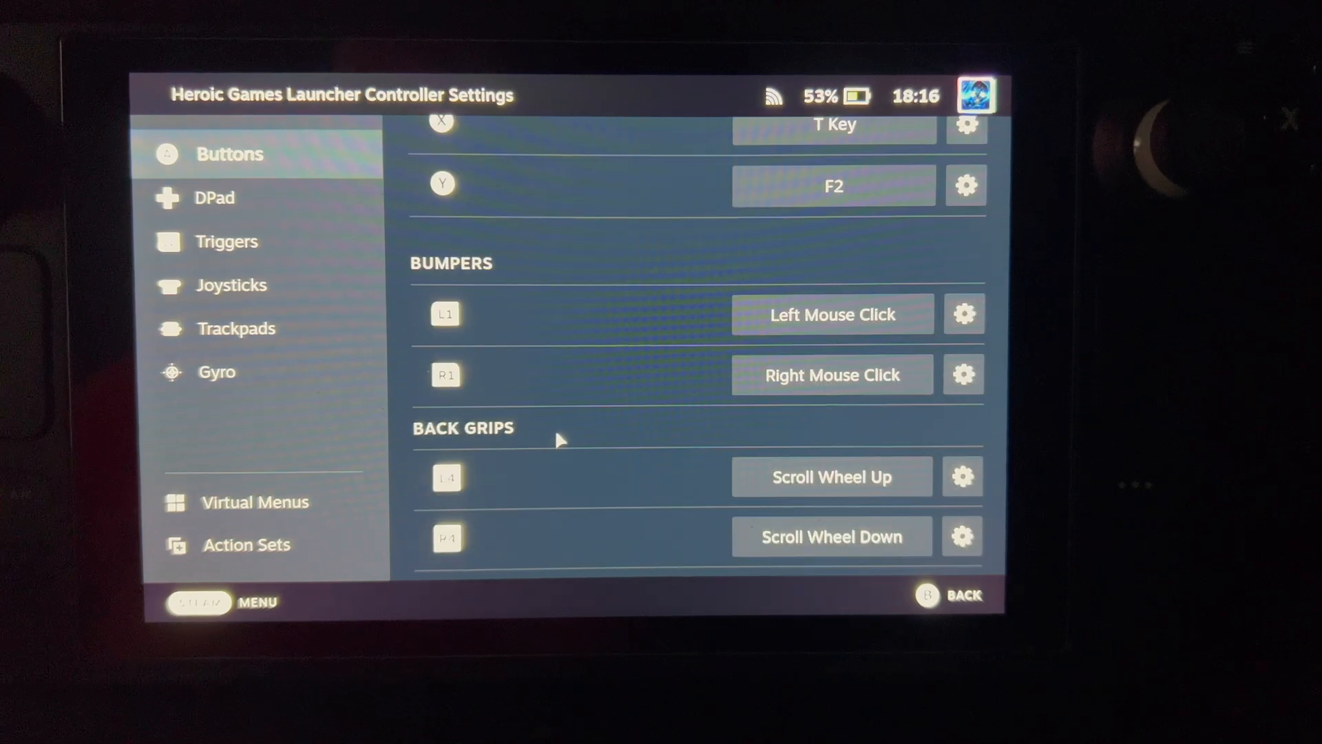
pyautogui.scroll(-3)
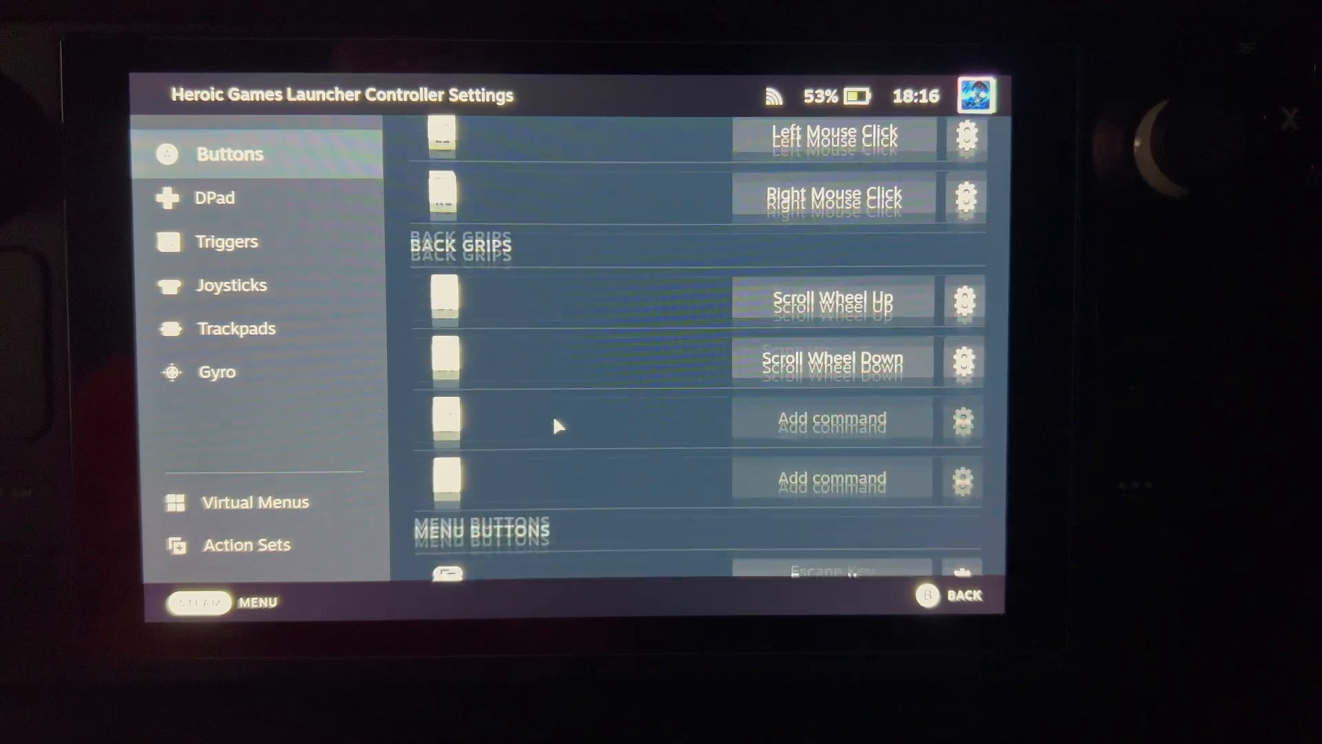
pyautogui.scroll(-3)
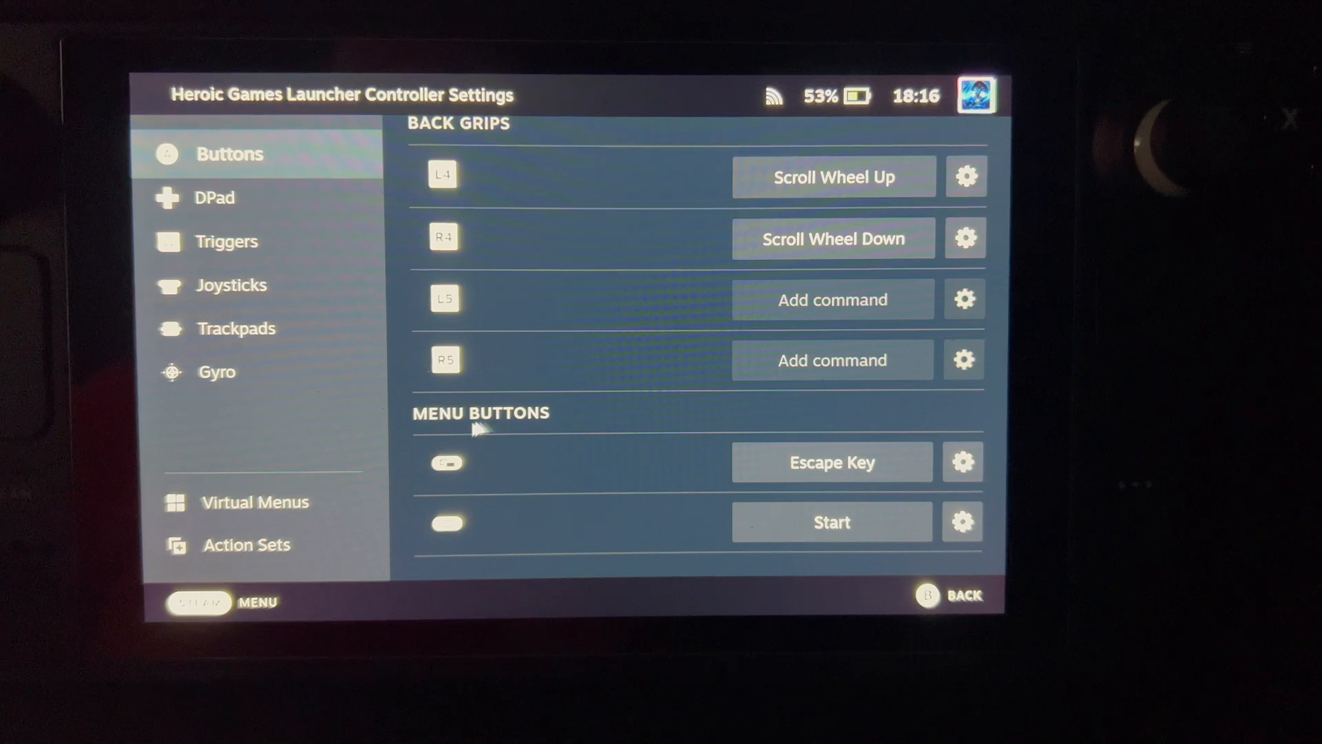
pyautogui.moveTo(205, 210)
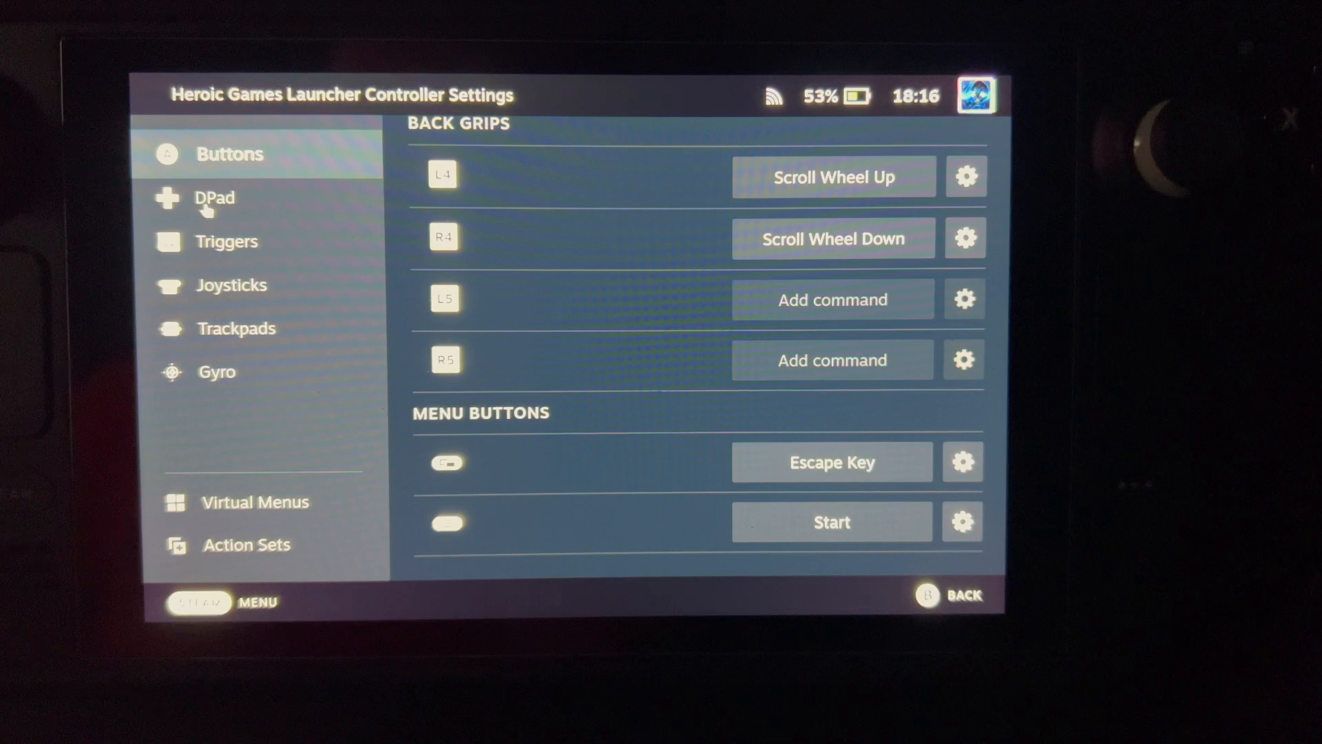
# - Review the DPad, trigger and joystick (WASD) mappings of the layout
pyautogui.click(219, 197)
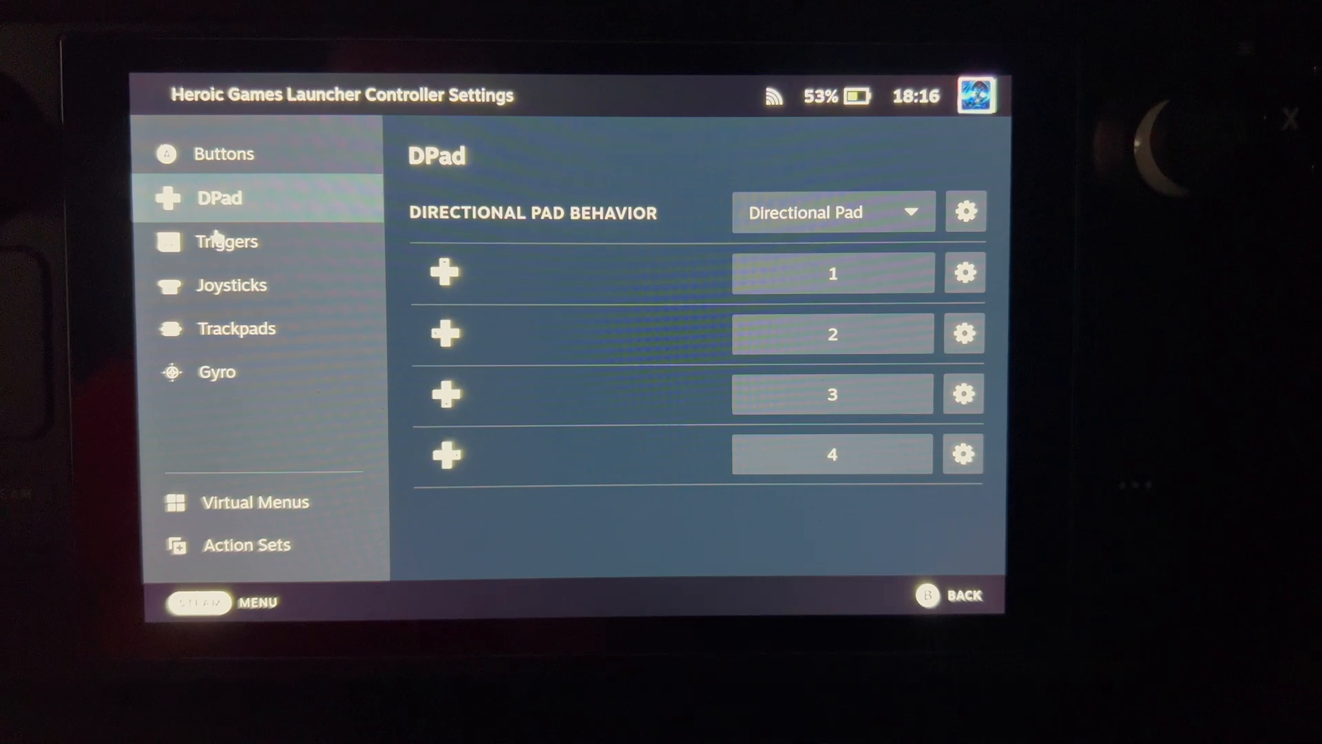
pyautogui.click(226, 241)
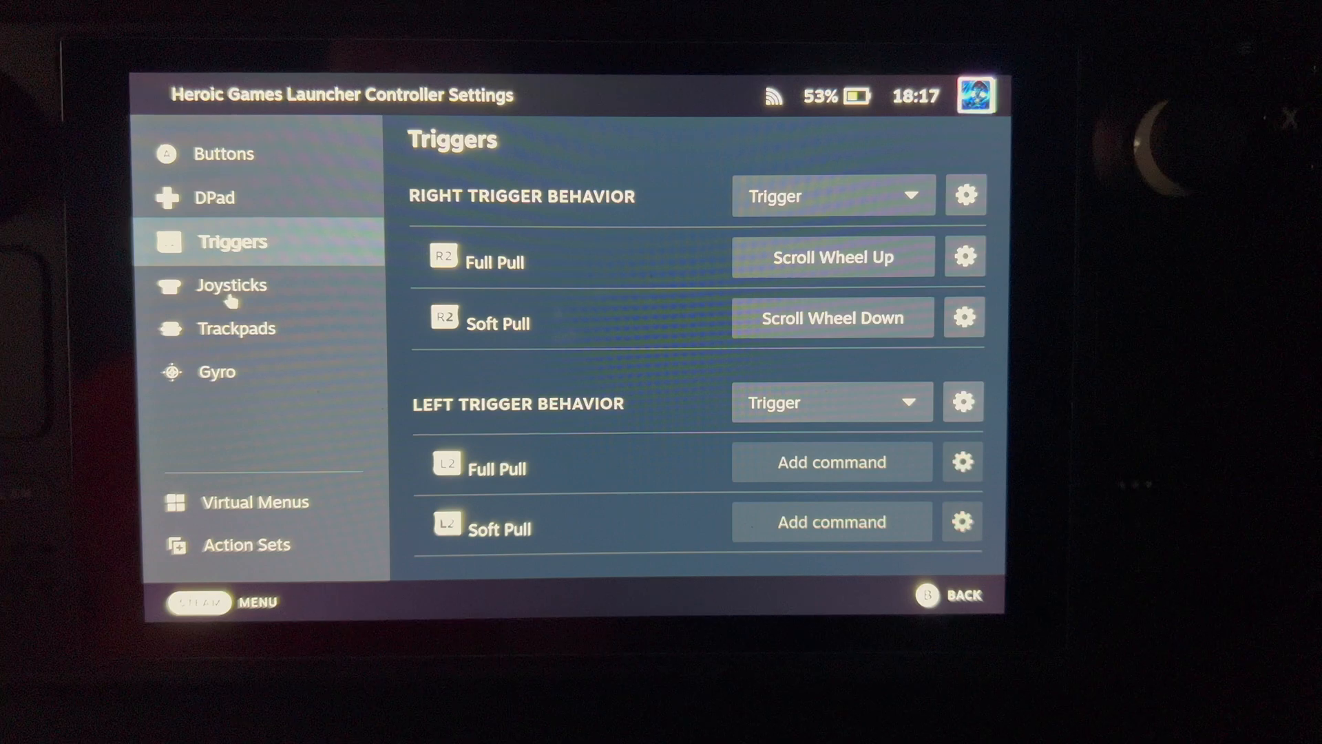
pyautogui.click(238, 285)
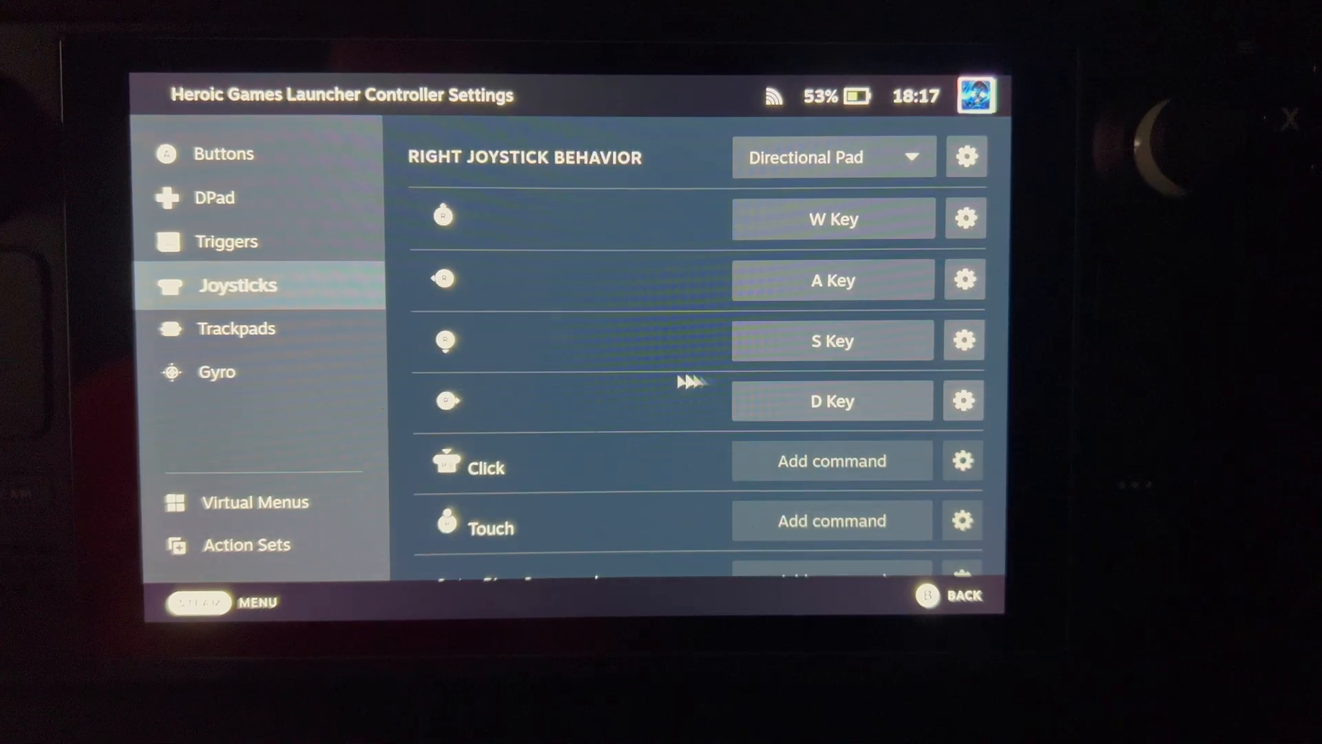
pyautogui.scroll(-3)
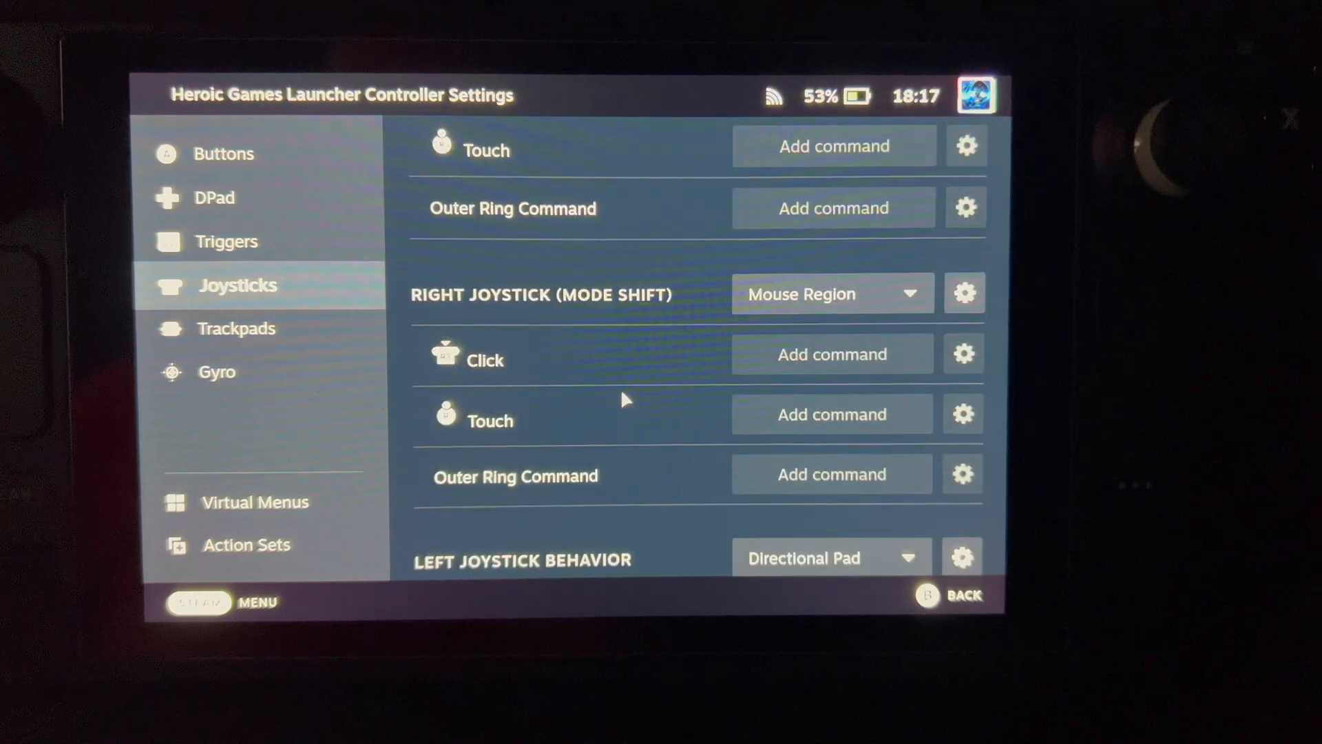
pyautogui.scroll(3)
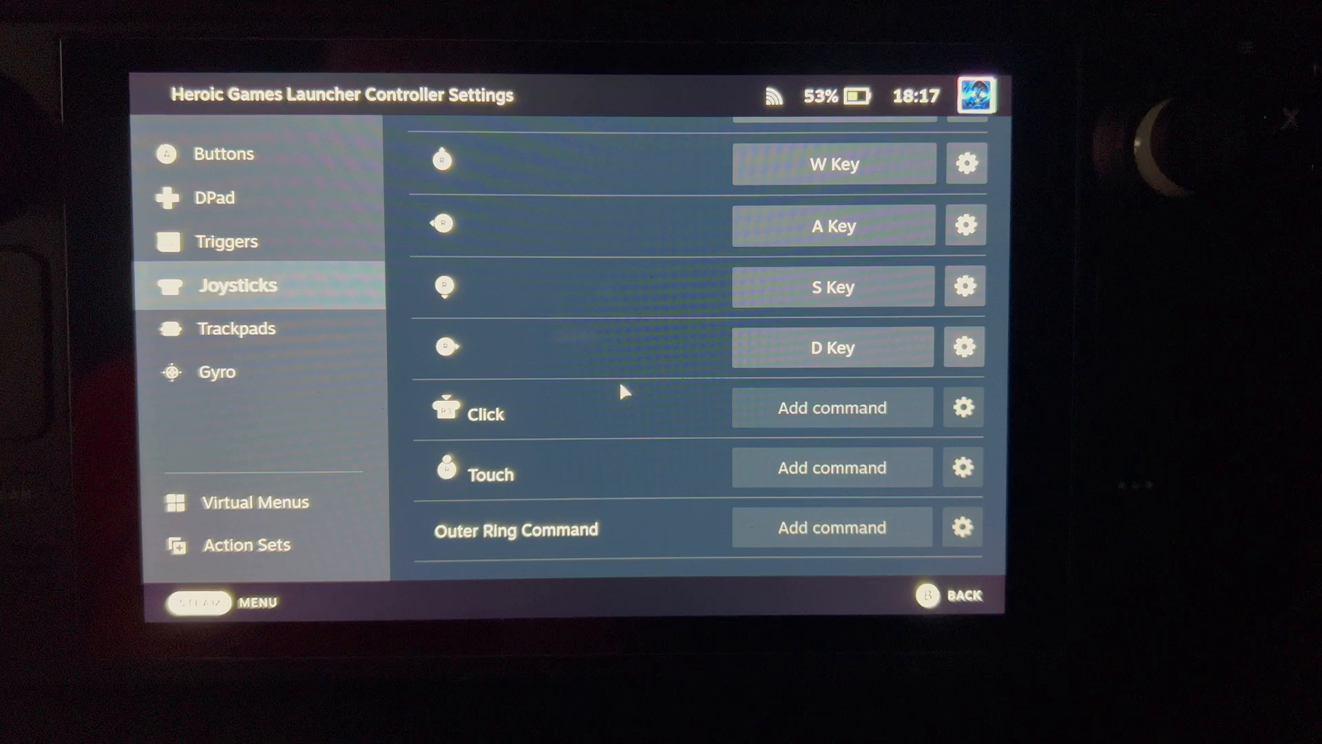
pyautogui.scroll(-3)
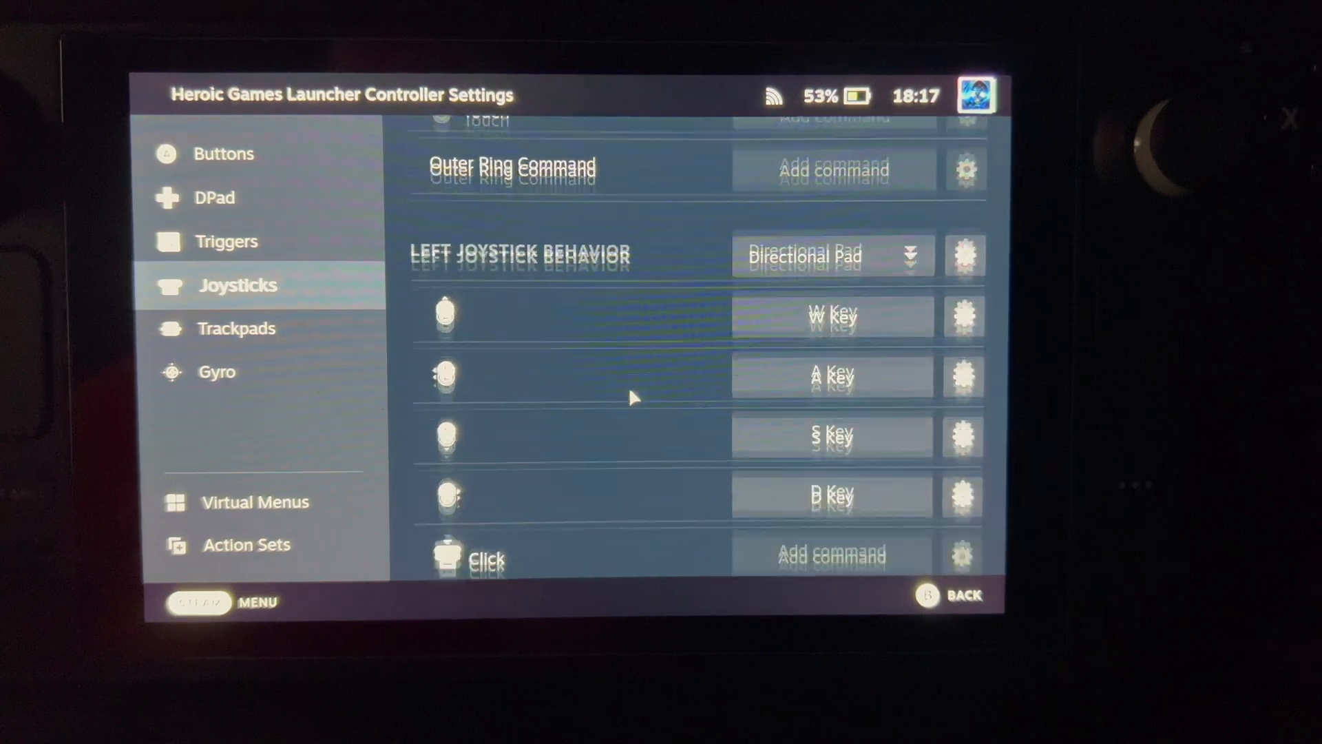
pyautogui.scroll(-3)
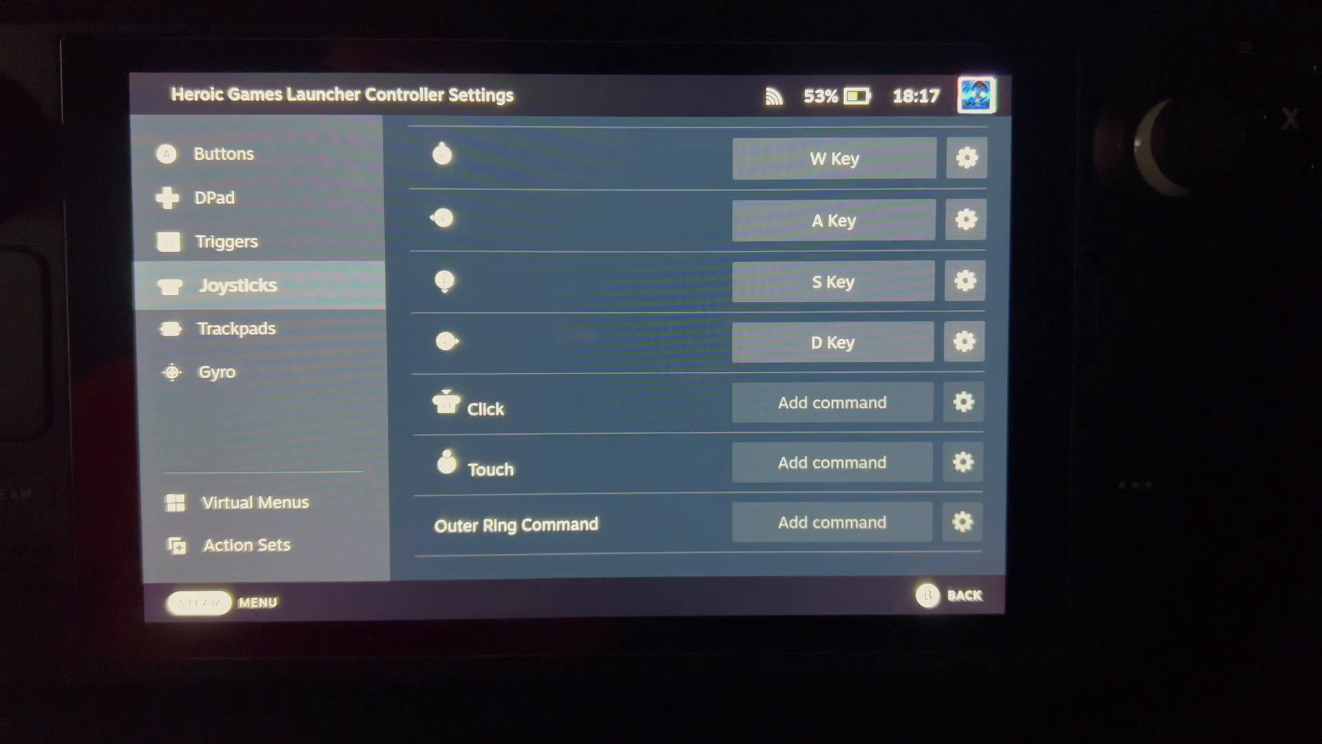
# - Review the trackpad (mouse and directional pad) and gyro mappings
pyautogui.click(243, 327)
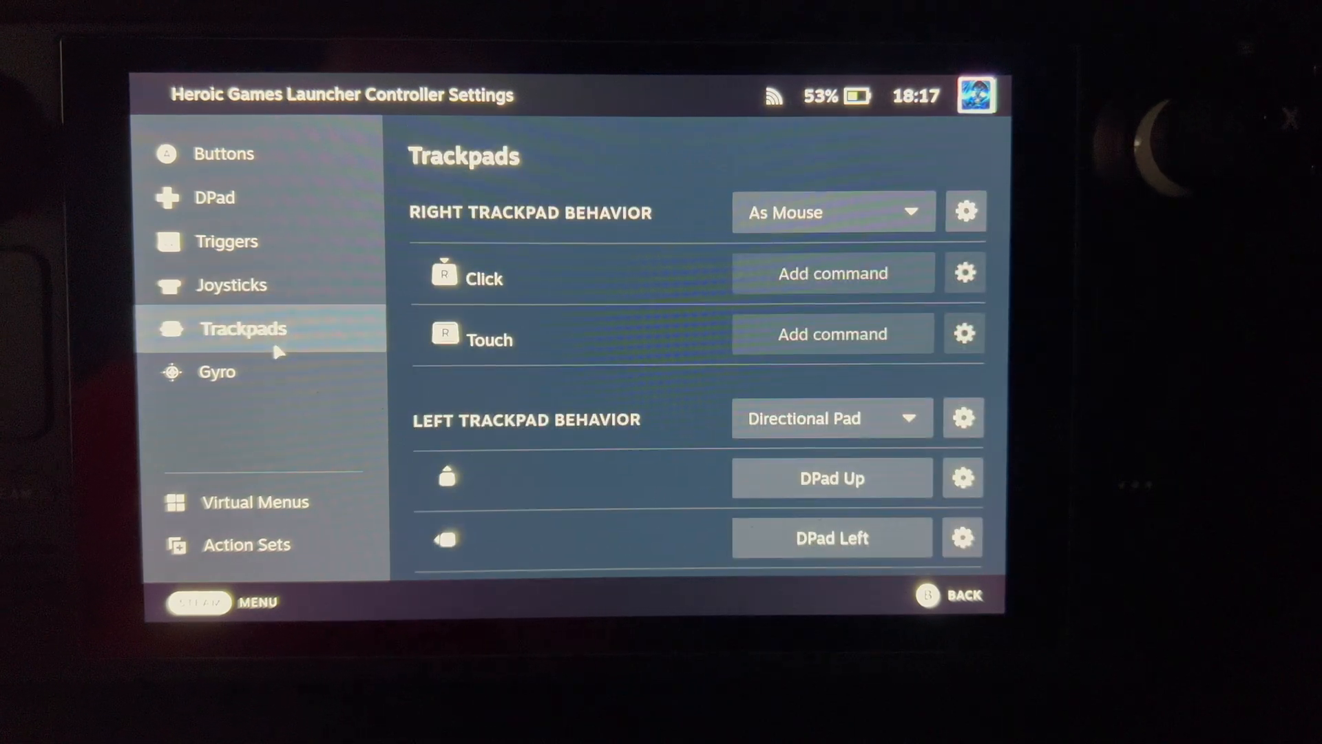
pyautogui.moveTo(726, 240)
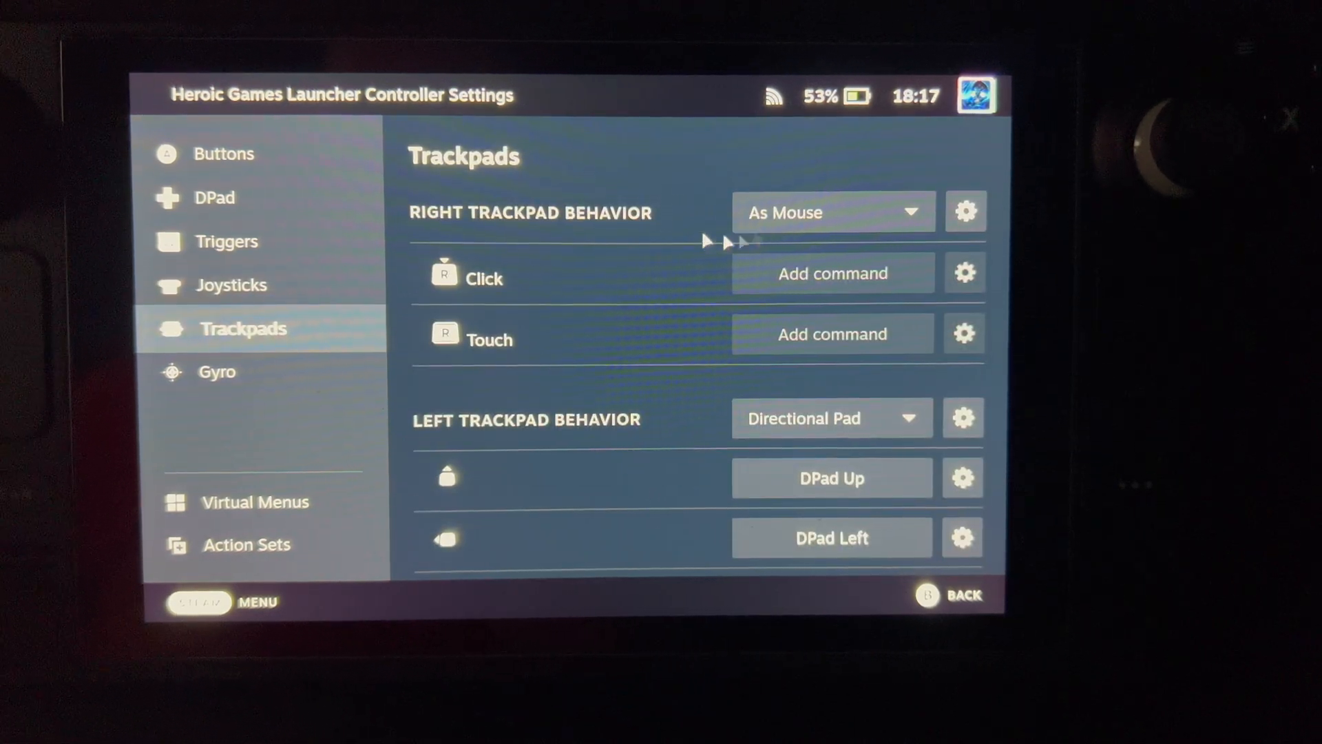
pyautogui.scroll(-3)
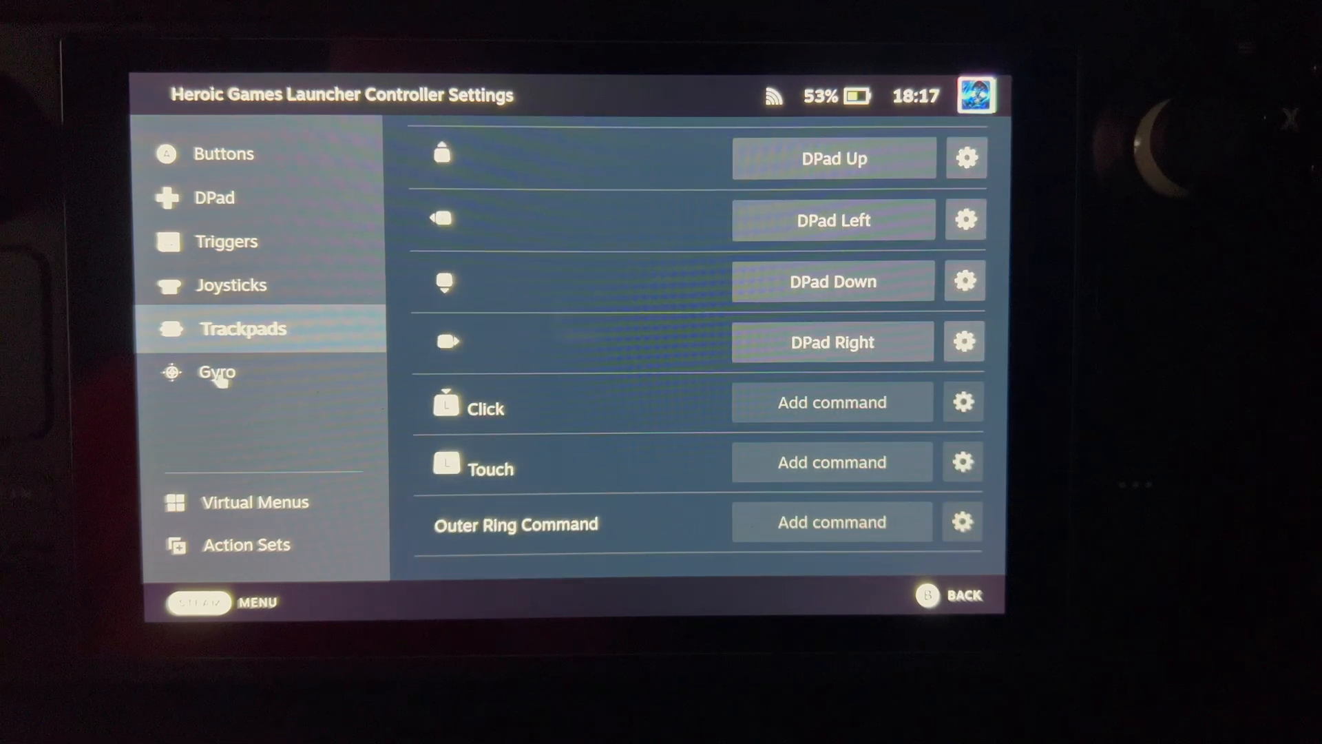
pyautogui.click(216, 372)
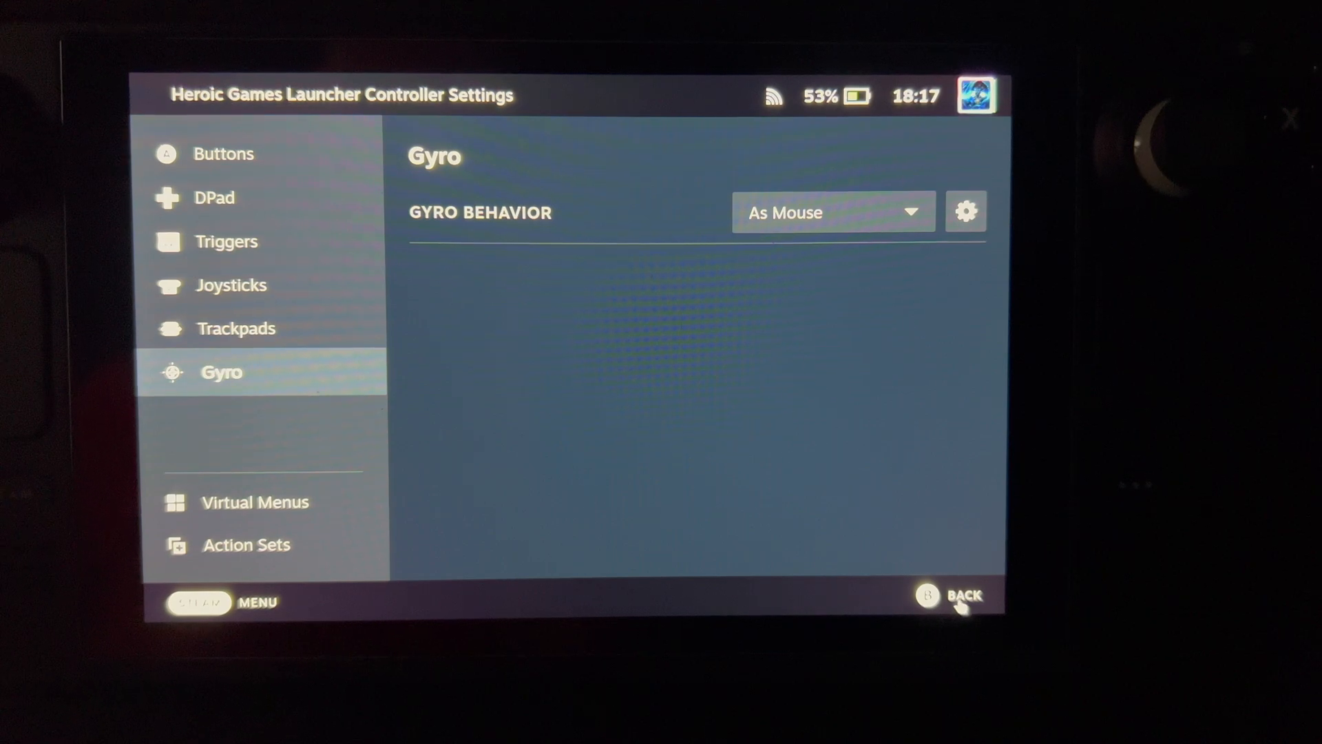
# - Leave the controller settings and check the game's Video, Audio and Controls options
pyautogui.click(959, 596)
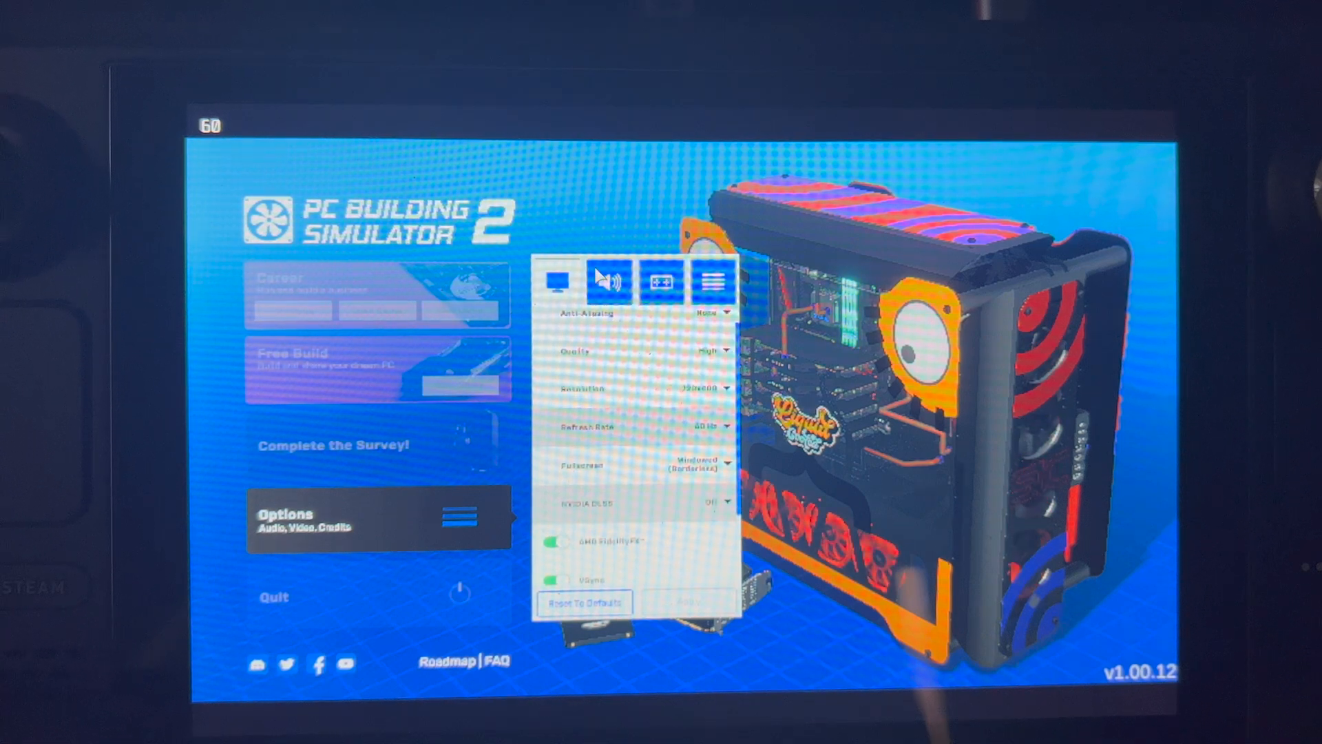
pyautogui.click(608, 281)
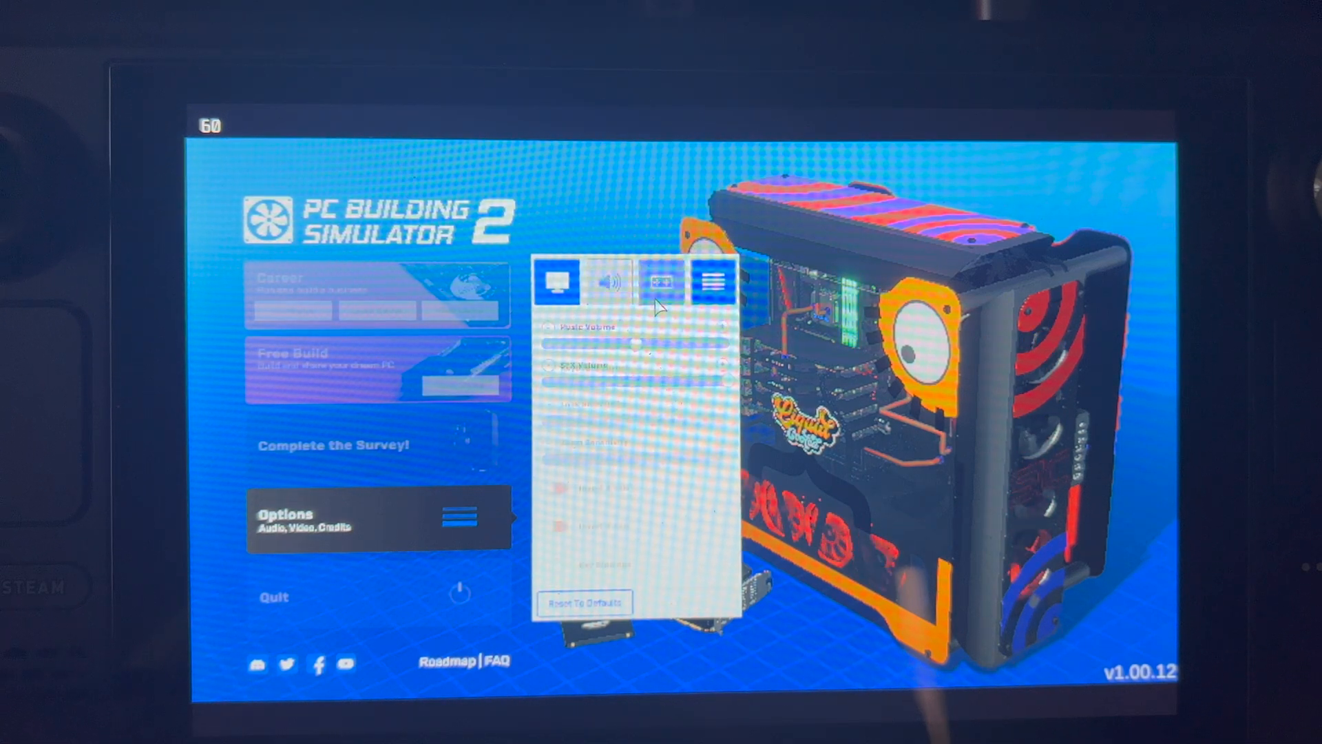
pyautogui.click(662, 281)
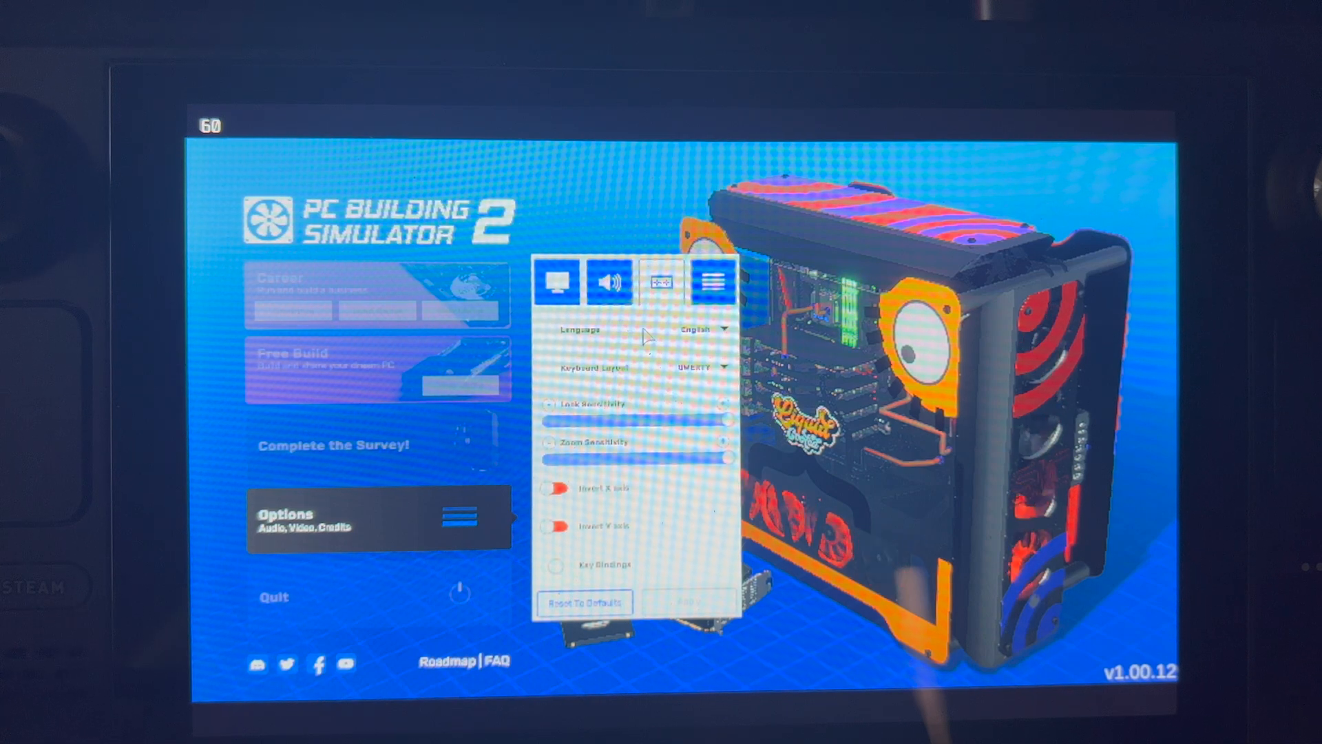